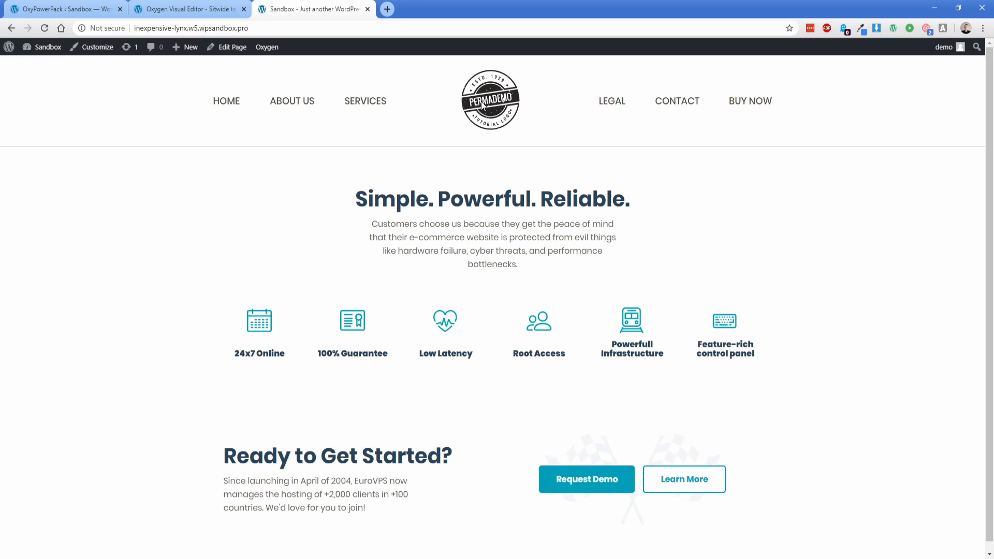
pyautogui.moveTo(611, 101)
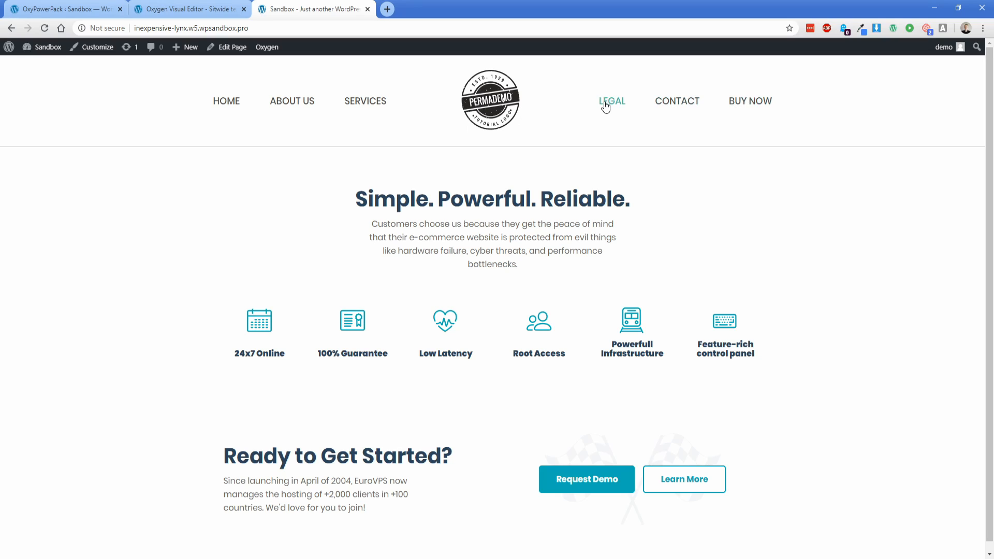
pyautogui.moveTo(365, 101)
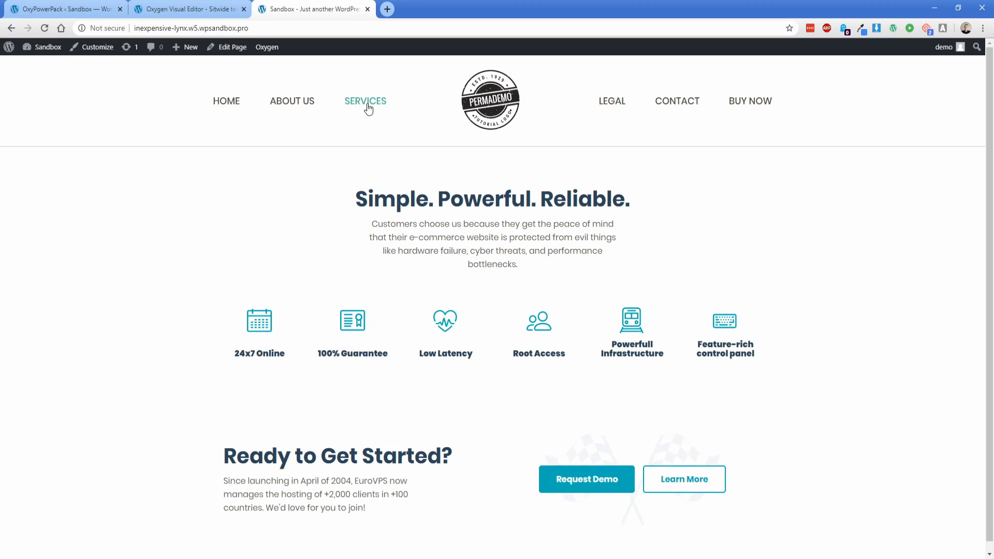
pyautogui.moveTo(292, 101)
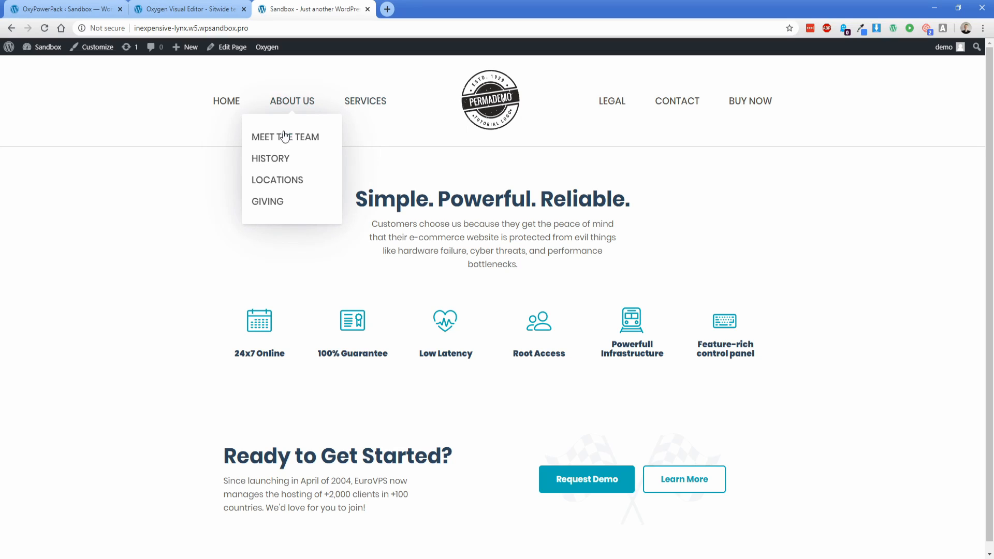
pyautogui.moveTo(271, 158)
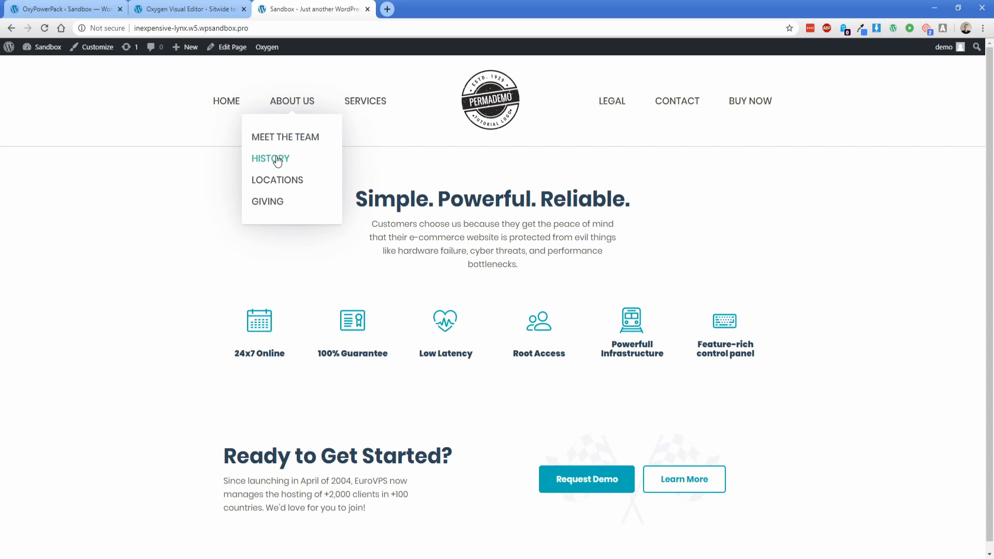
pyautogui.moveTo(286, 137)
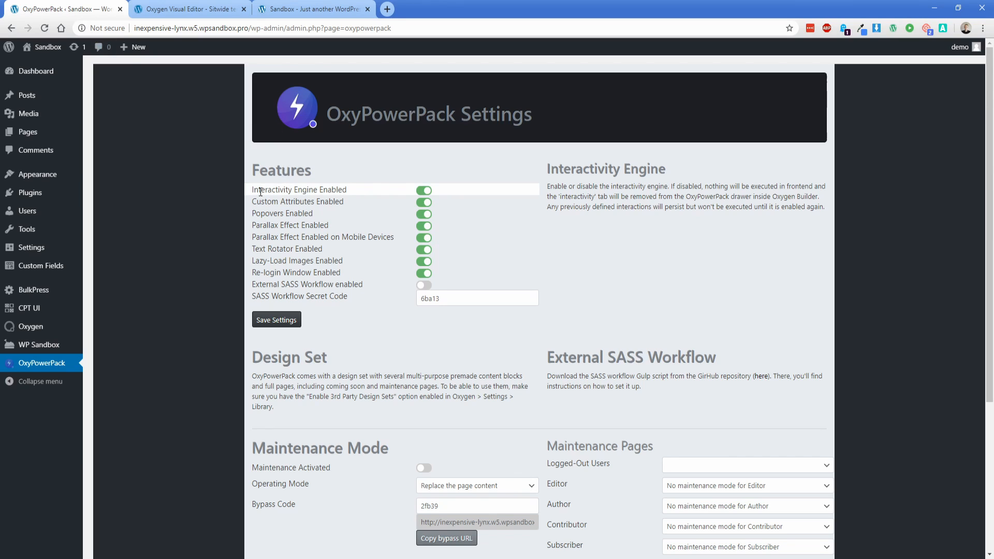
# Point out the Popovers feature setting, then switch browser tabs.
pyautogui.doubleClick(285, 190)
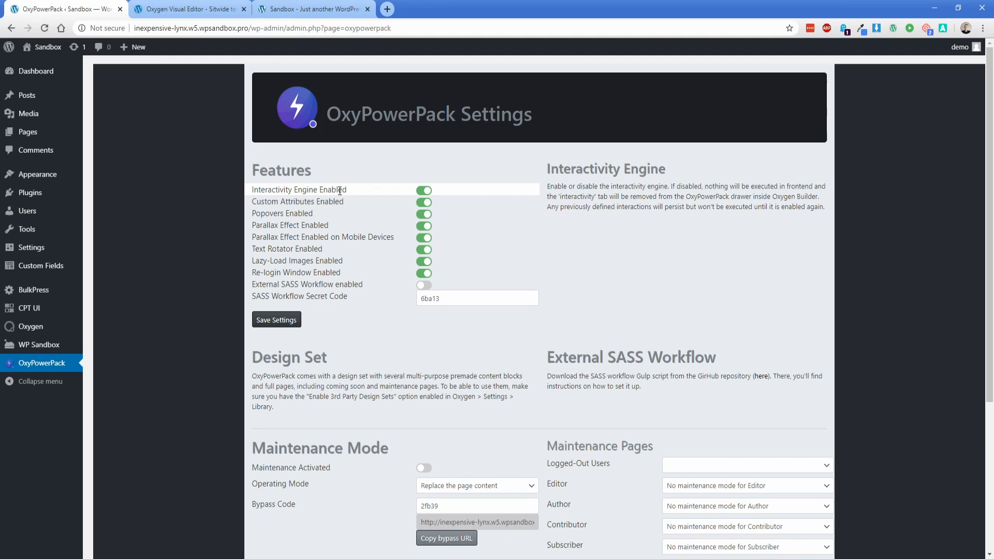
pyautogui.moveTo(282, 214)
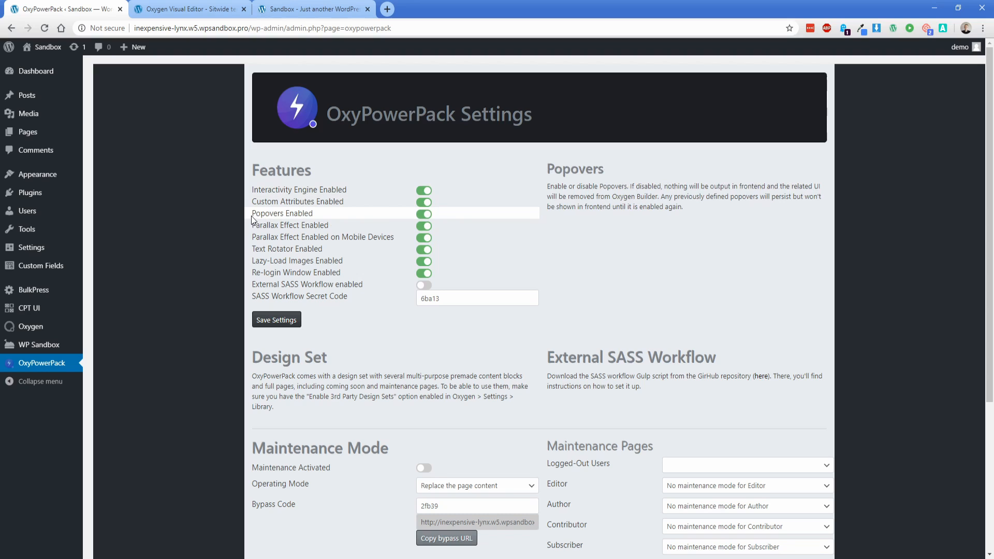
pyautogui.doubleClick(268, 213)
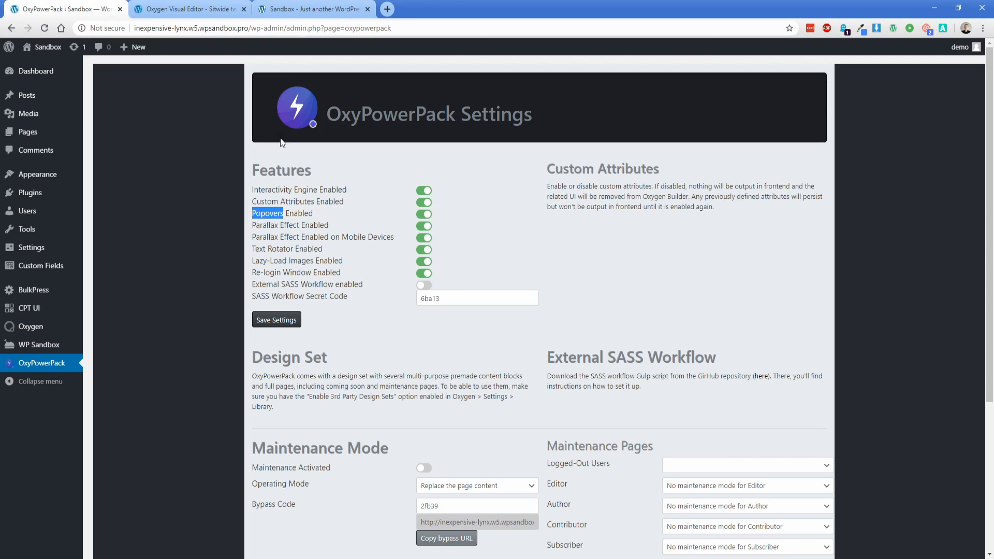
pyautogui.click(311, 9)
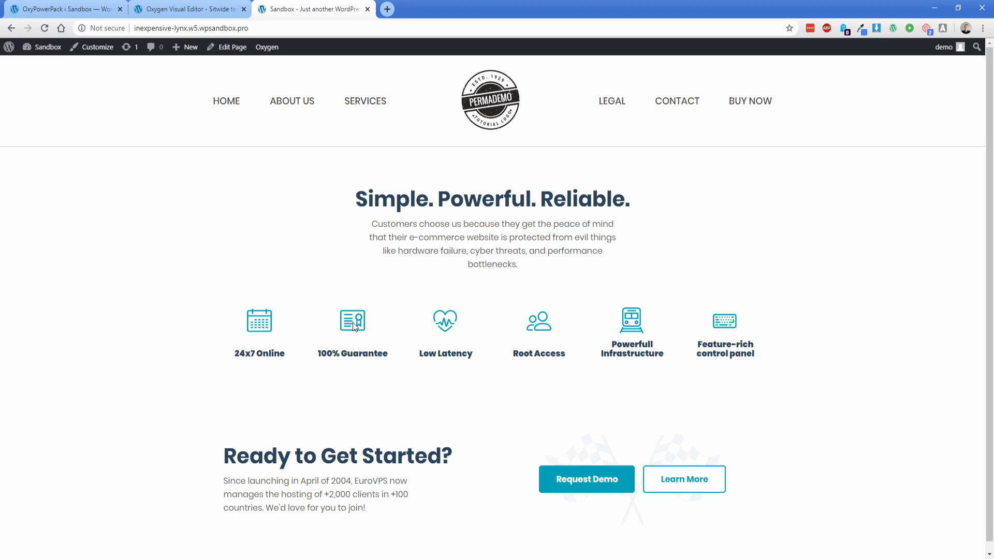
pyautogui.moveTo(319, 359)
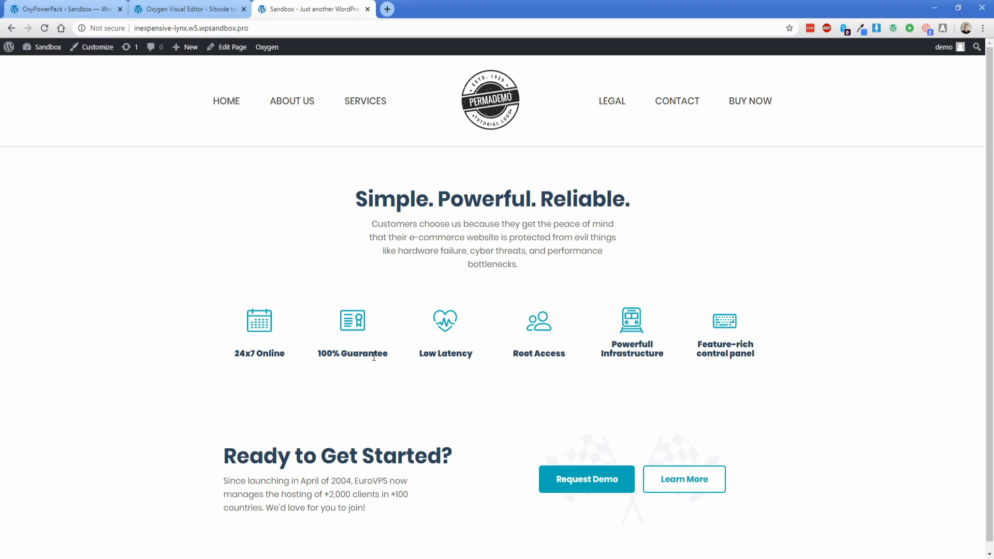
pyautogui.moveTo(347, 330)
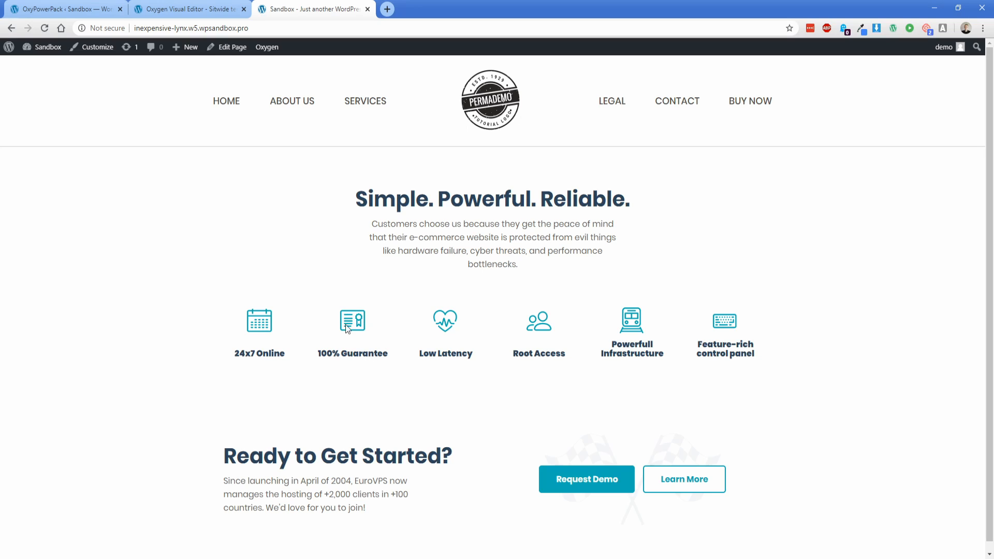
pyautogui.moveTo(292, 101)
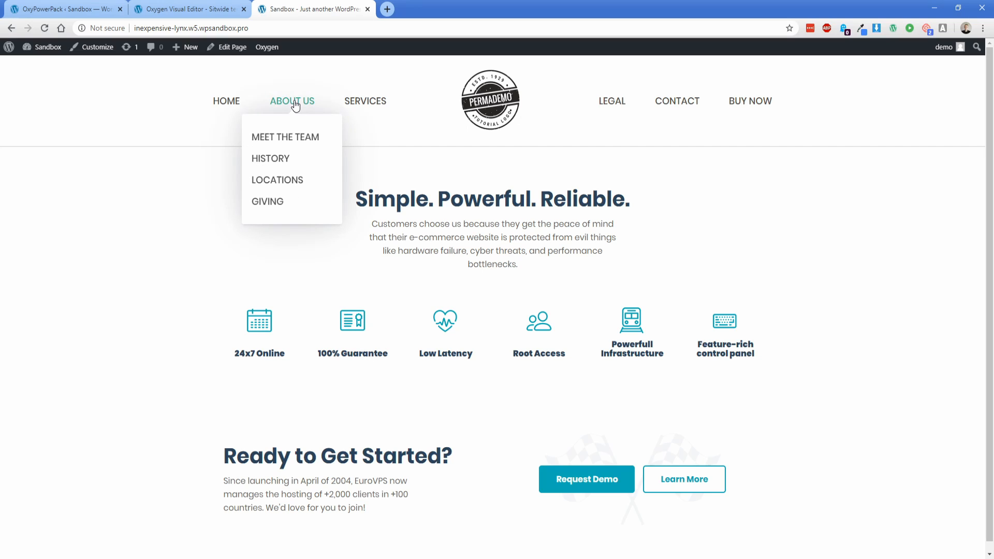
# In the Structure panel, expand the header navigation group and select Text Link #84 (About Us).
pyautogui.click(189, 8)
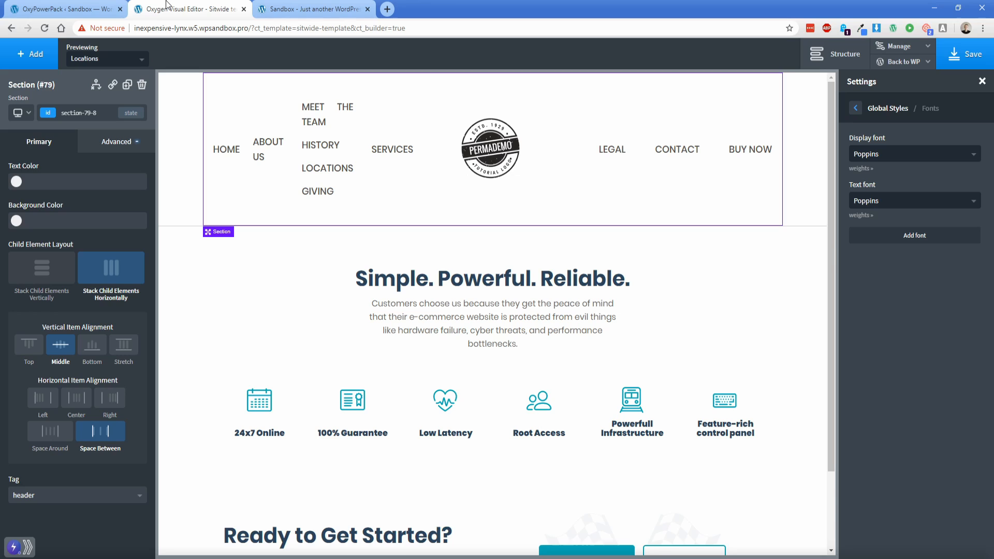
pyautogui.moveTo(512, 117)
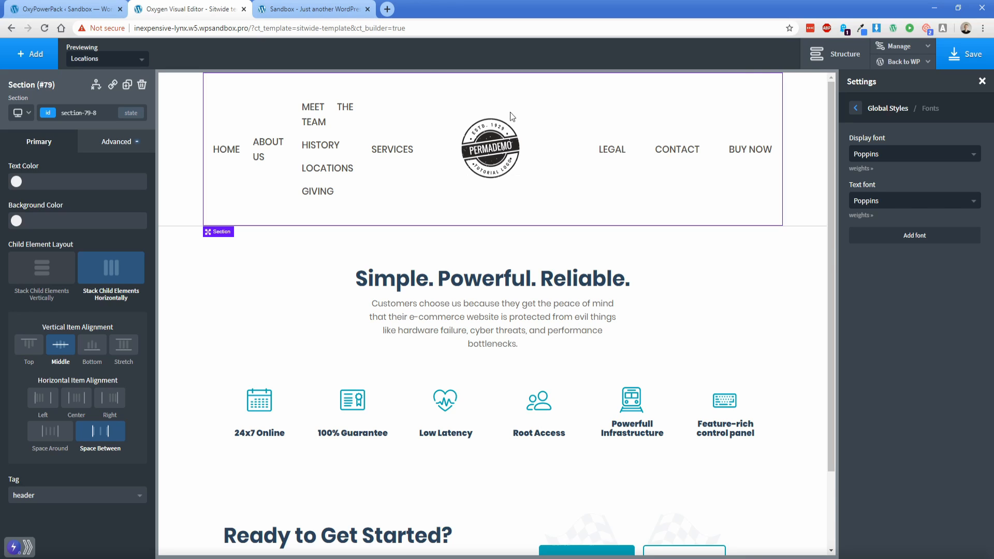
pyautogui.click(845, 53)
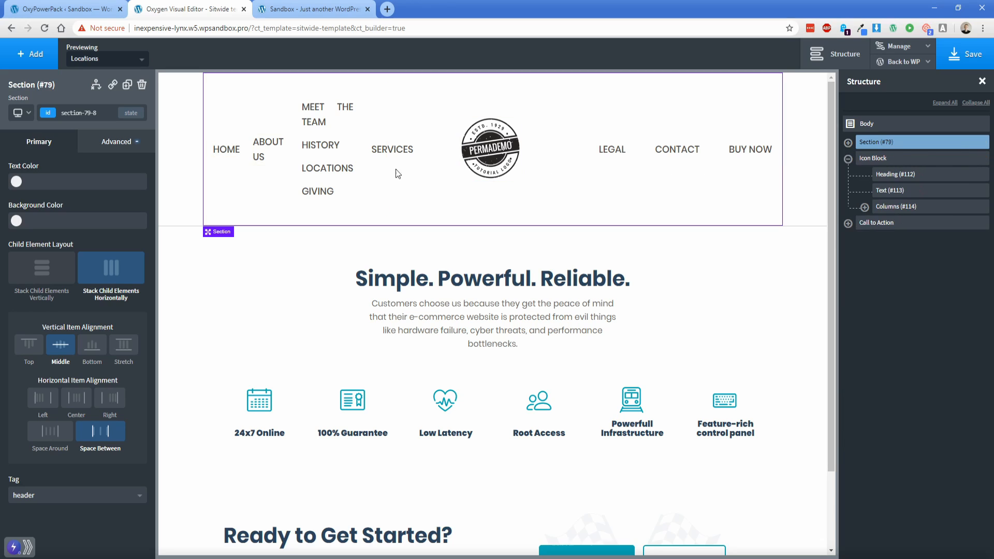
pyautogui.moveTo(847, 141)
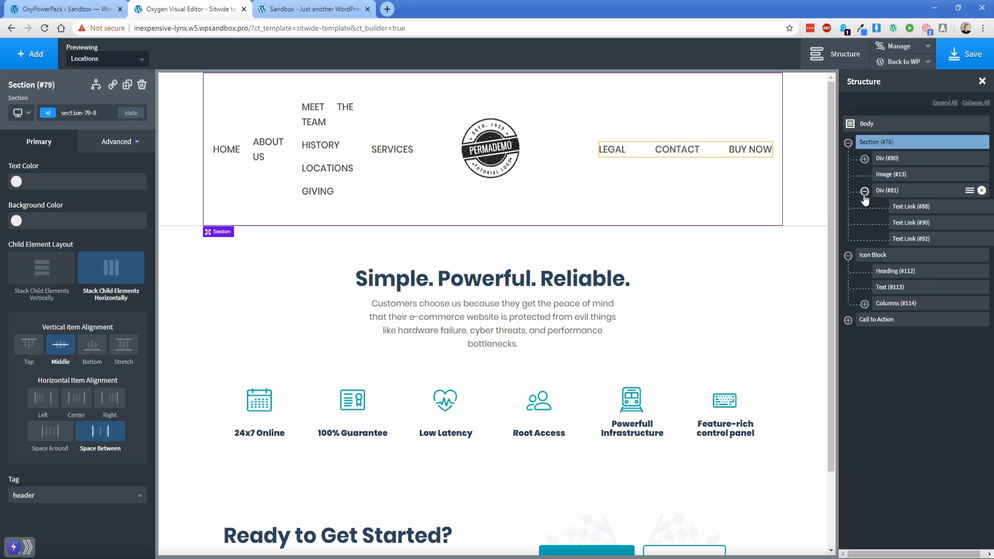
pyautogui.click(864, 190)
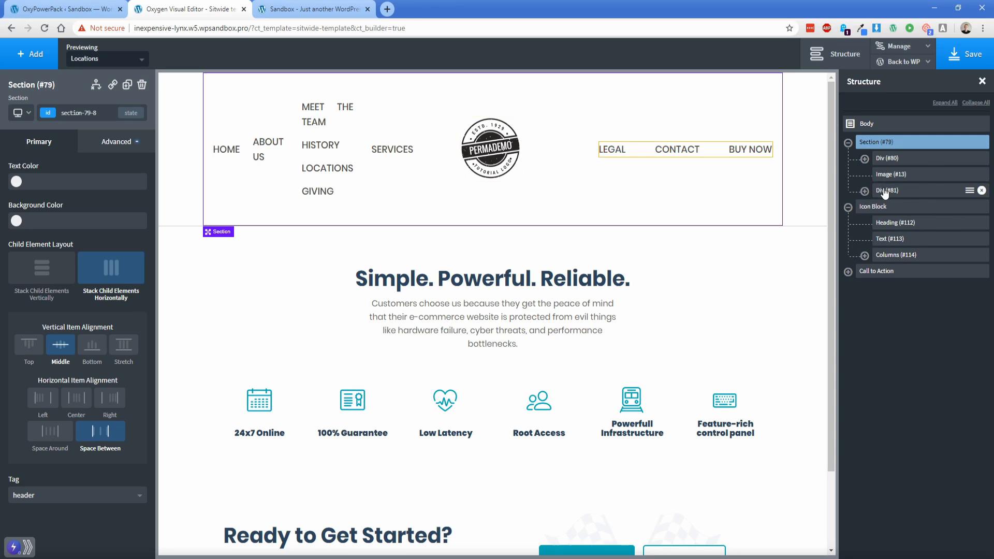
pyautogui.click(892, 174)
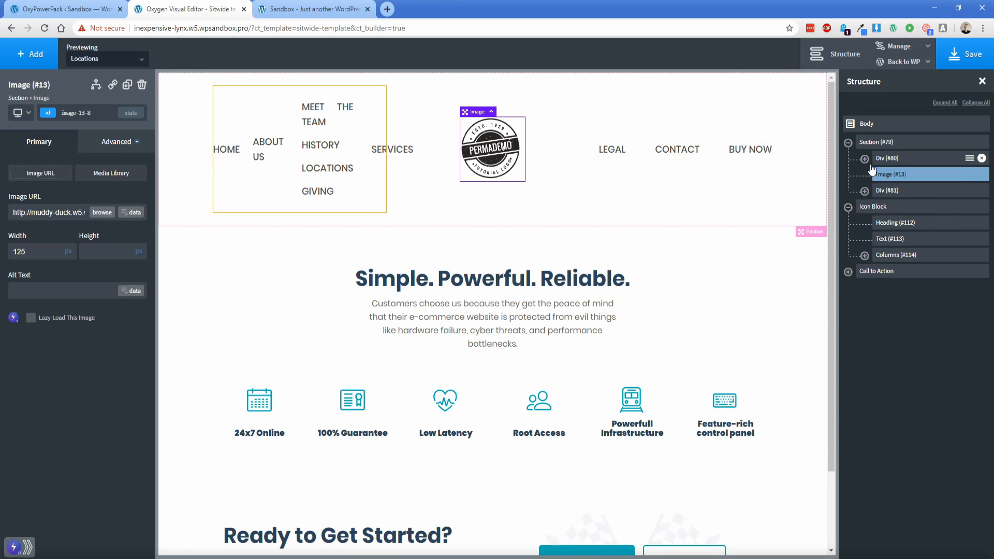
pyautogui.click(865, 158)
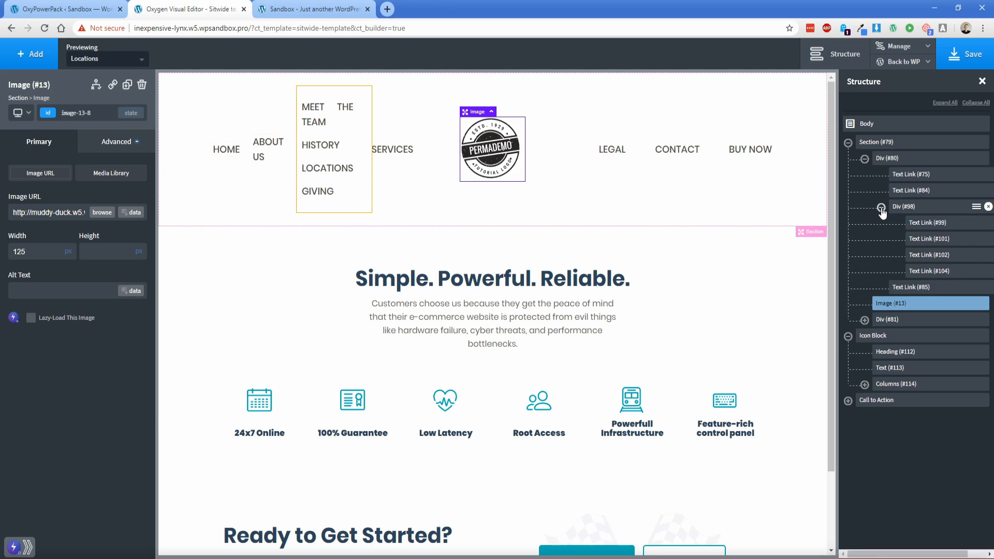
pyautogui.click(881, 206)
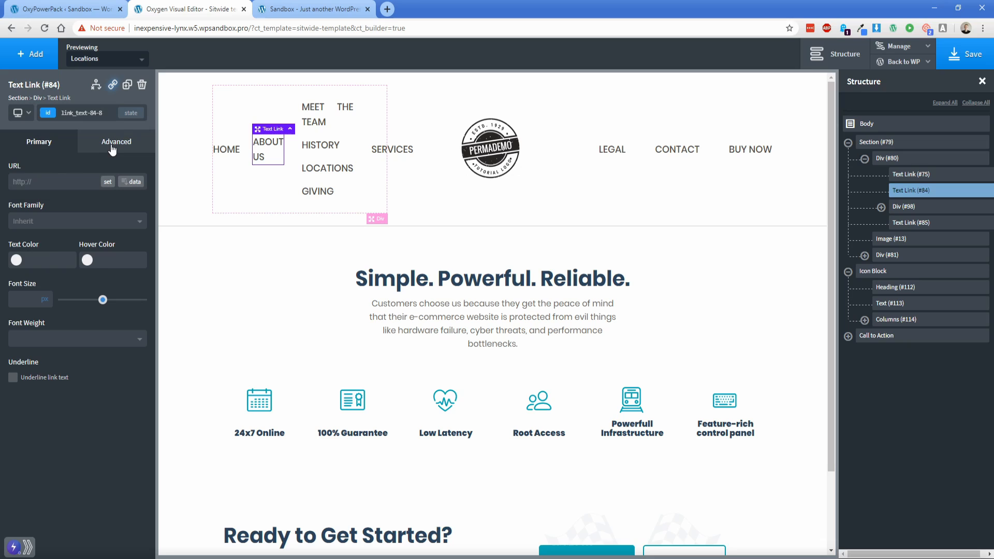
# Open Advanced on the About Us link and launch Edit Popover.
pyautogui.click(117, 141)
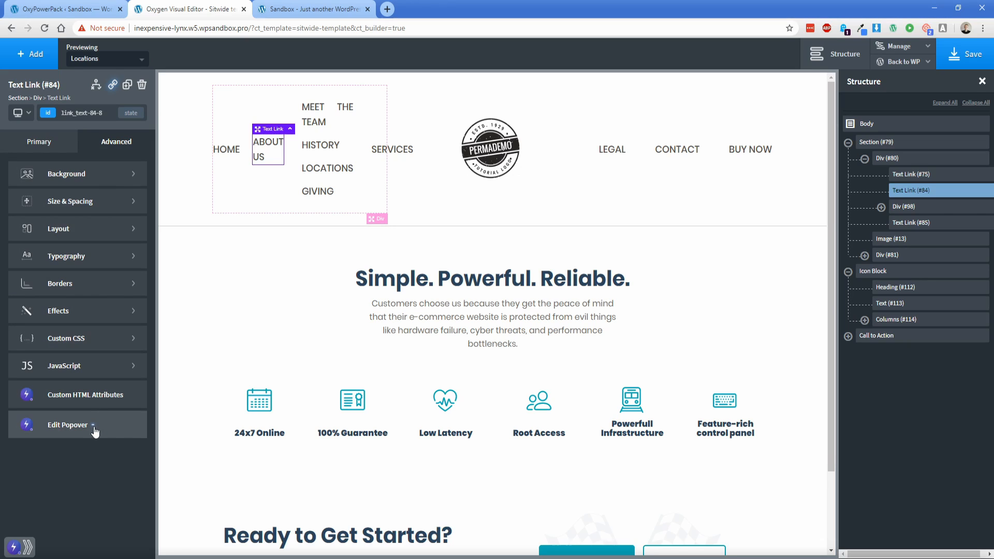
pyautogui.click(68, 425)
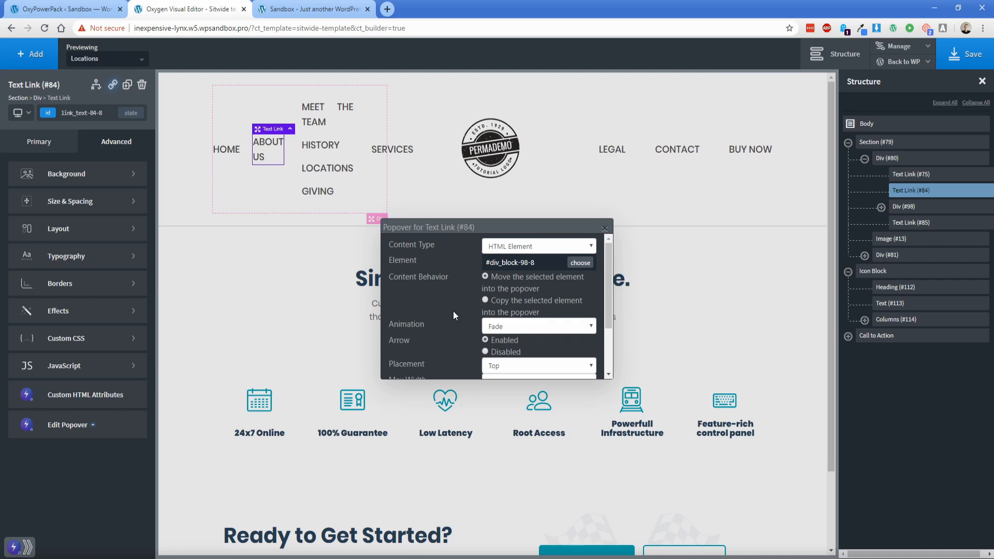
# Set popover content to HTML Element #div_block-98-8, the four sub-links group.
pyautogui.scroll(-3)
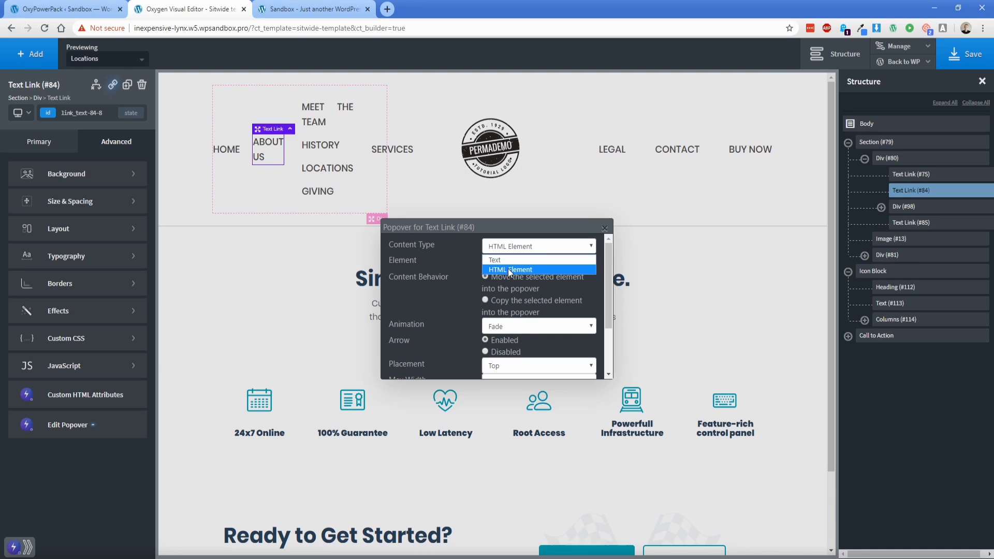
pyautogui.click(511, 270)
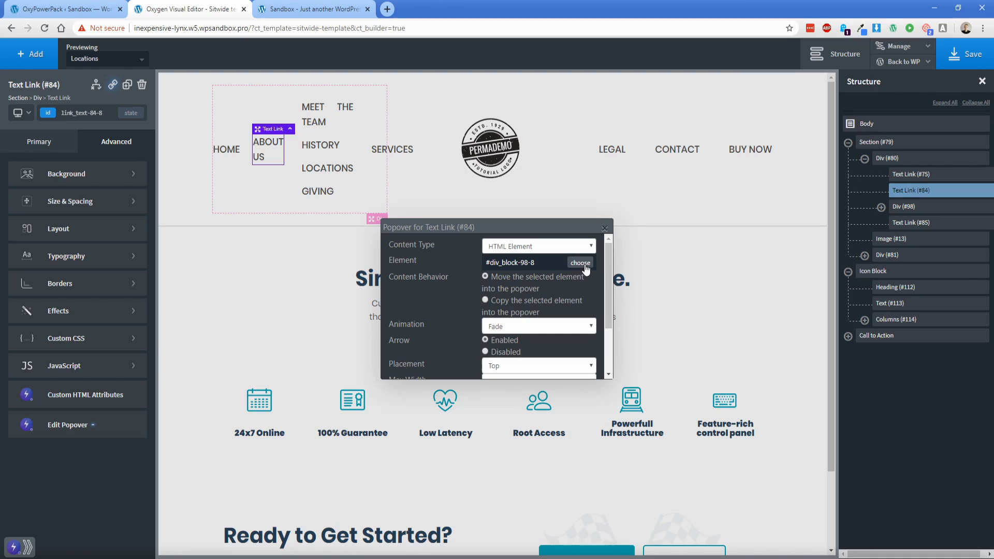
pyautogui.click(604, 229)
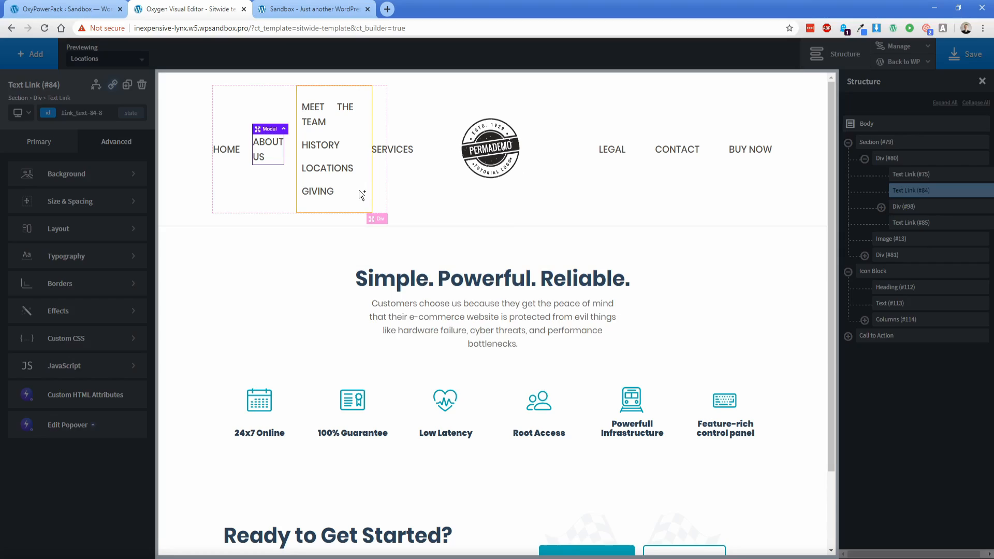
pyautogui.click(68, 425)
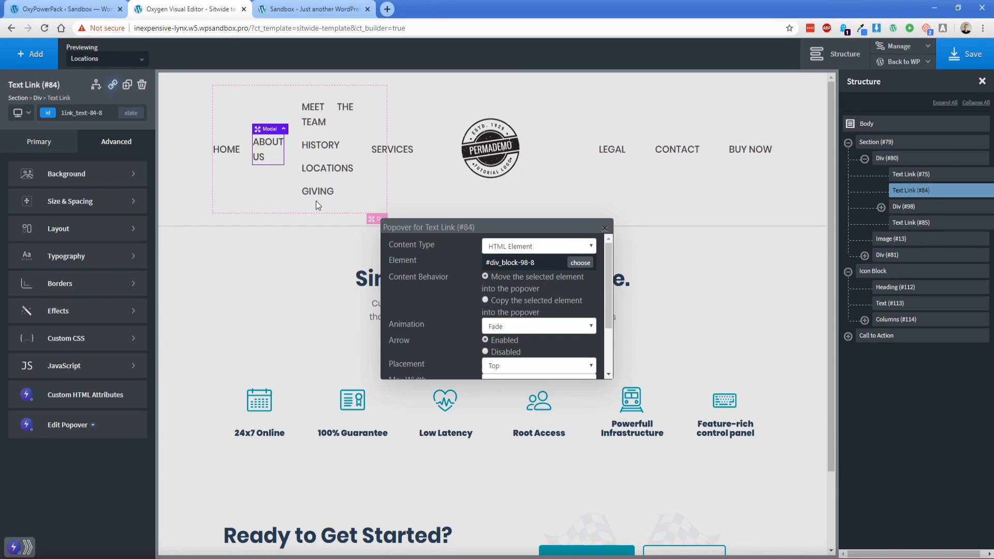
pyautogui.moveTo(325, 108)
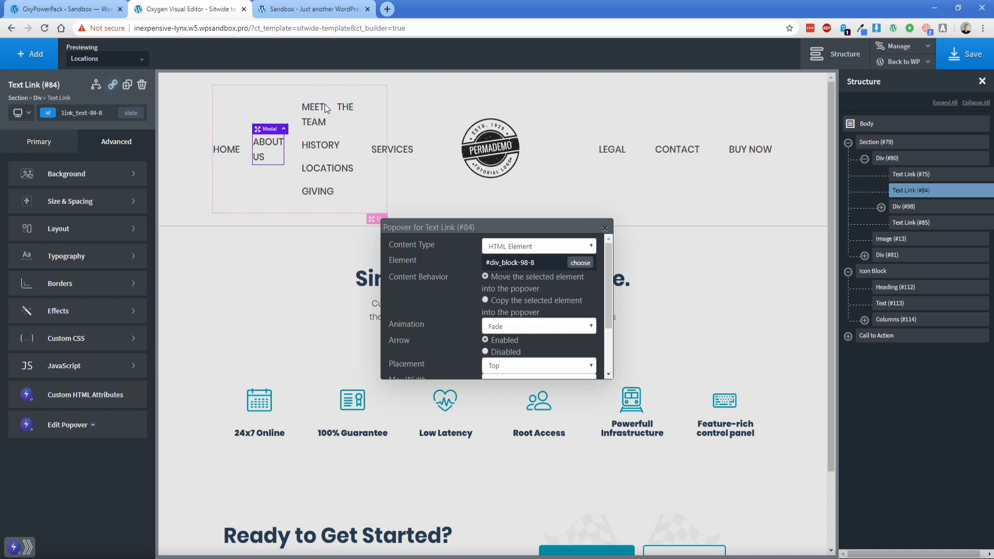
pyautogui.moveTo(268, 144)
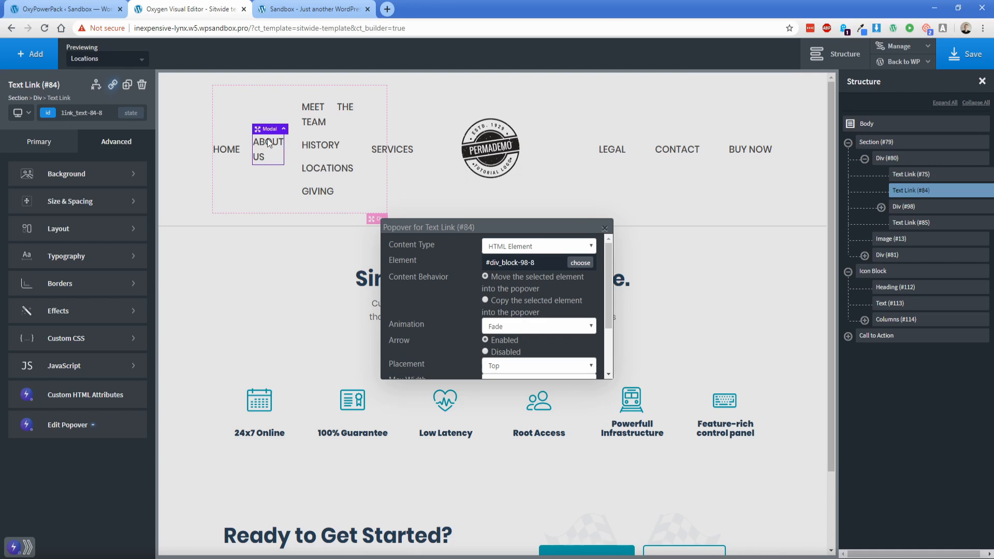
pyautogui.moveTo(325, 187)
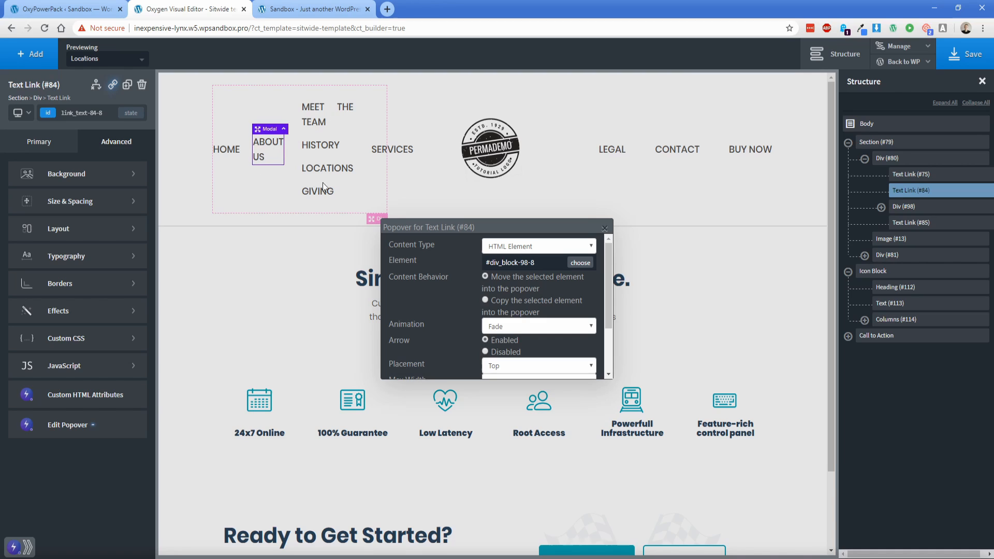
pyautogui.moveTo(476, 284)
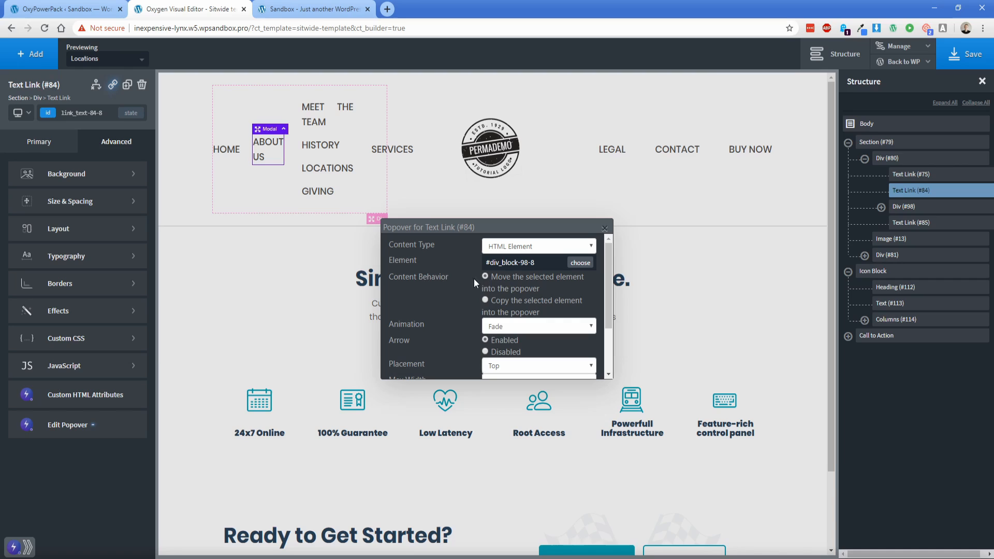
pyautogui.moveTo(509, 293)
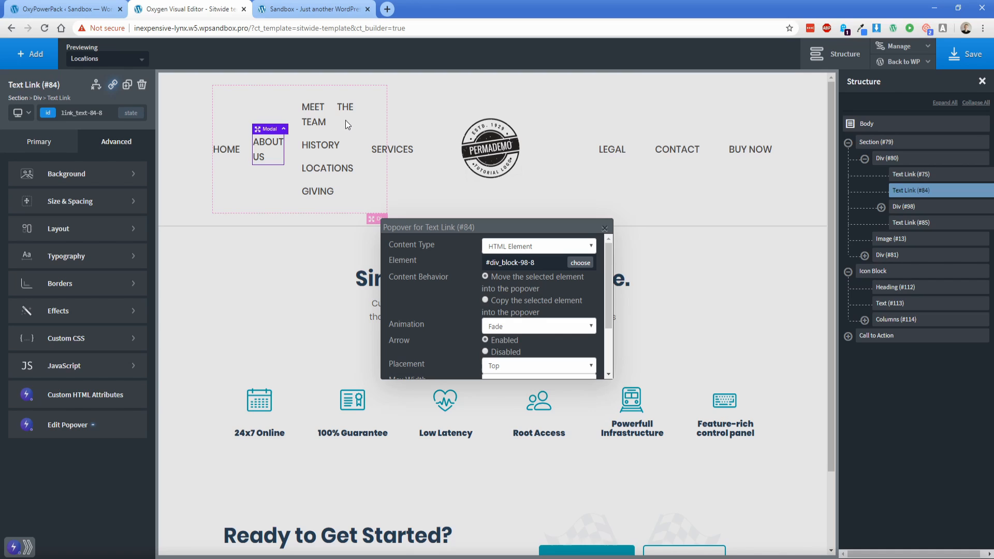
# Choose Fade animation and set the remaining popover options: top placement, 350px, hover, light theme.
pyautogui.click(537, 326)
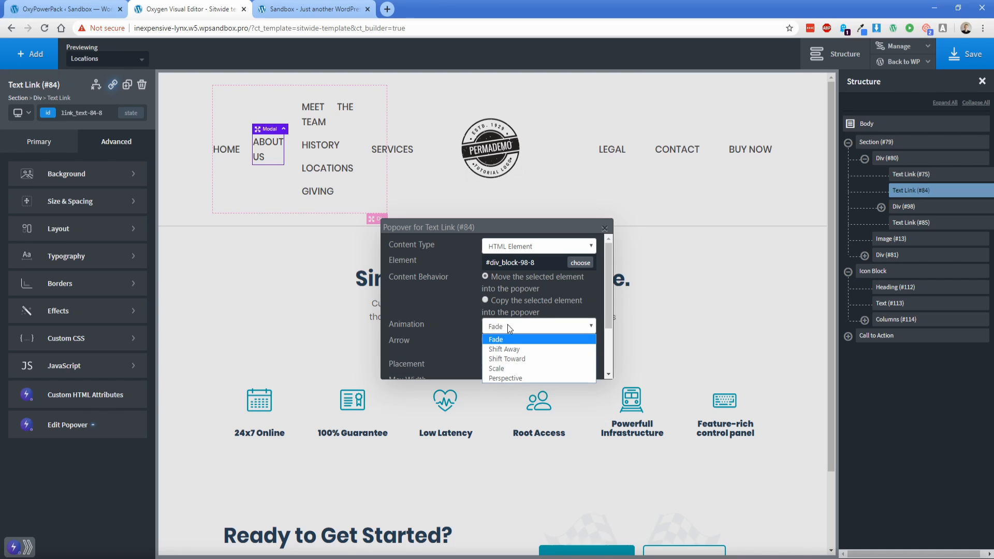
pyautogui.click(496, 339)
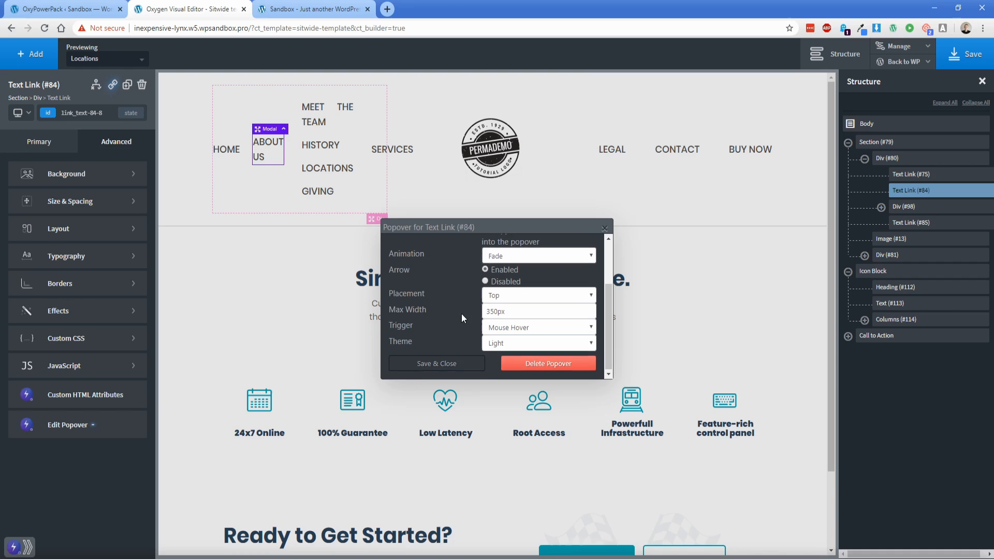
pyautogui.click(537, 342)
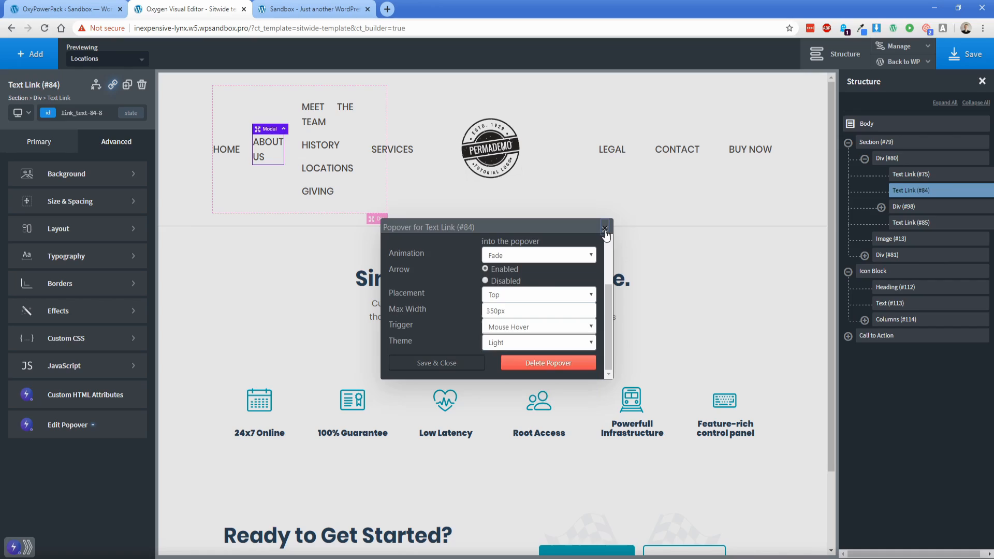
# Close the Popover for Text Link dialog and switch to the live homepage tab.
pyautogui.click(604, 228)
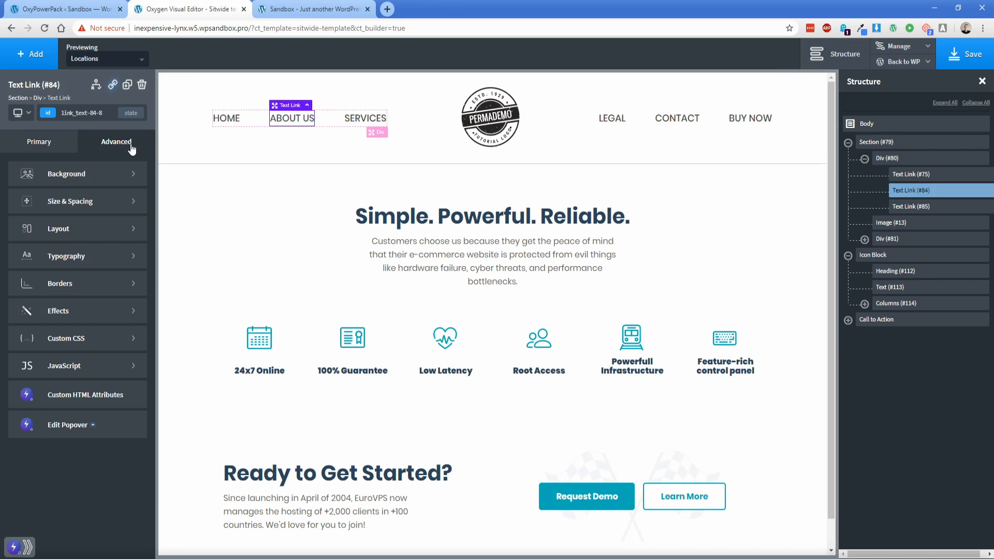
pyautogui.click(67, 424)
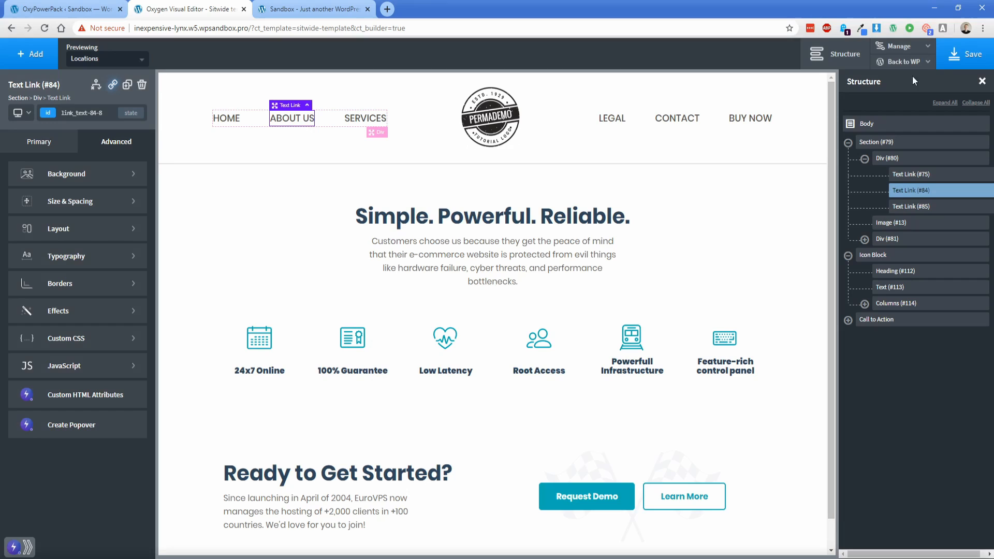
pyautogui.click(311, 9)
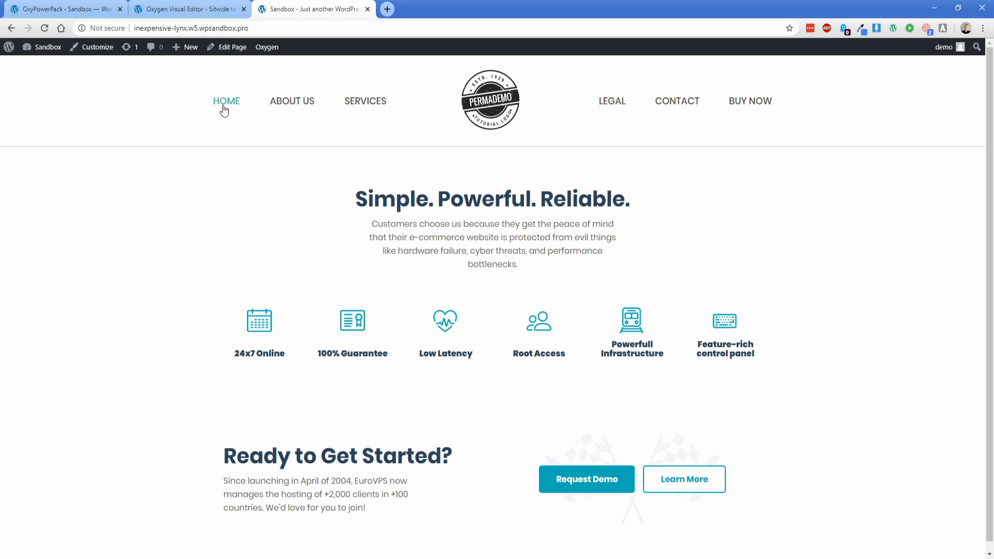
pyautogui.moveTo(243, 105)
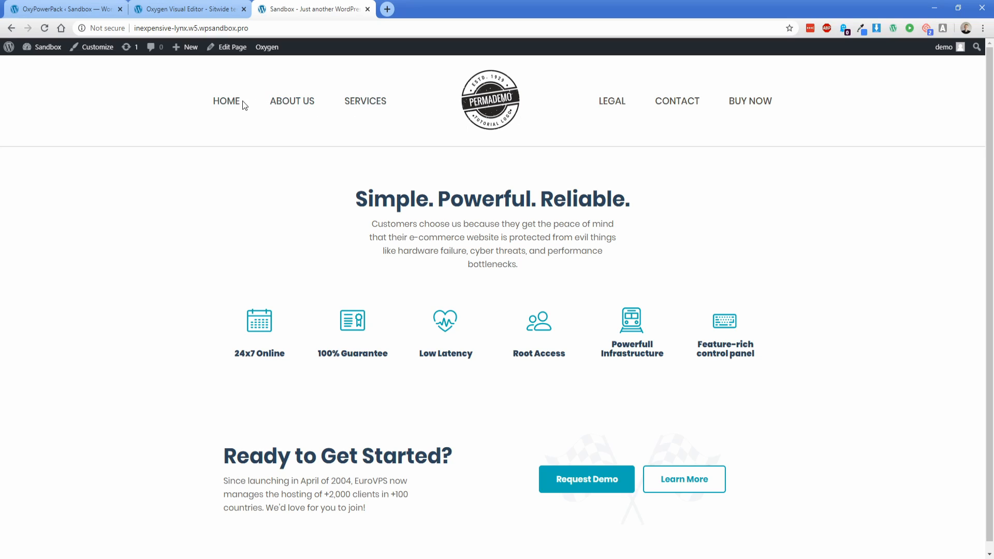
# View the live header on the Sandbox site, then return to the Oxygen Visual Editor tab.
pyautogui.click(184, 9)
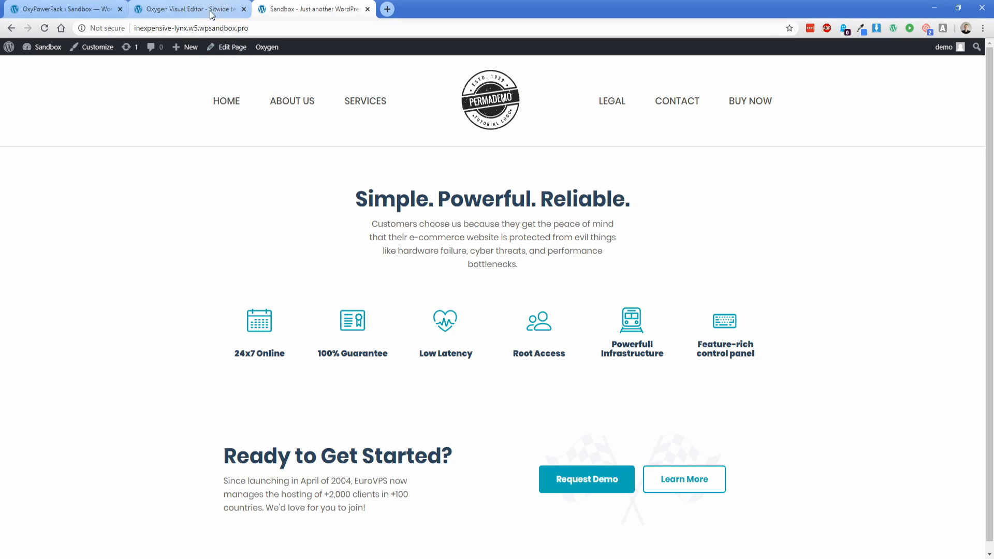
pyautogui.click(267, 46)
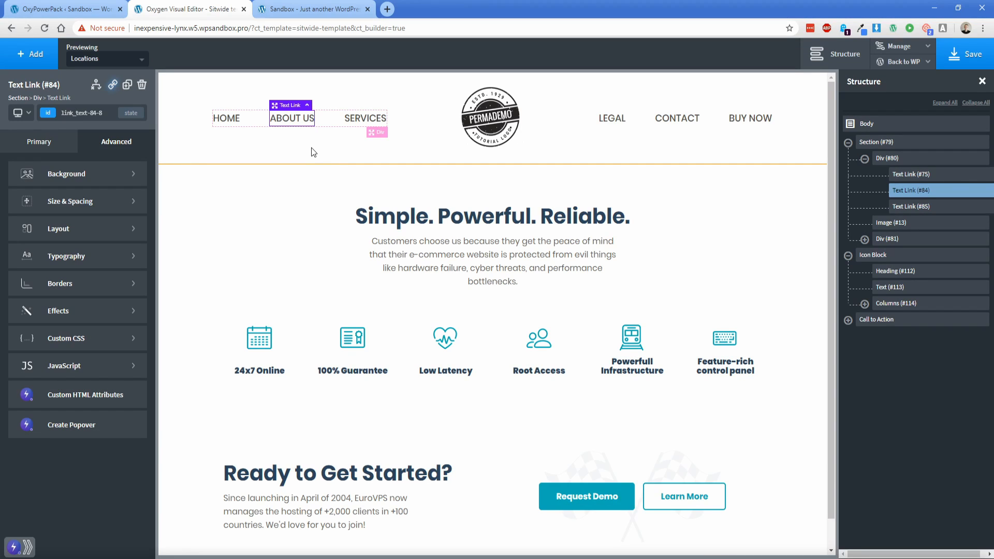
# Add a Text Link inside a Div beside About Us with the header-links class.
pyautogui.click(29, 54)
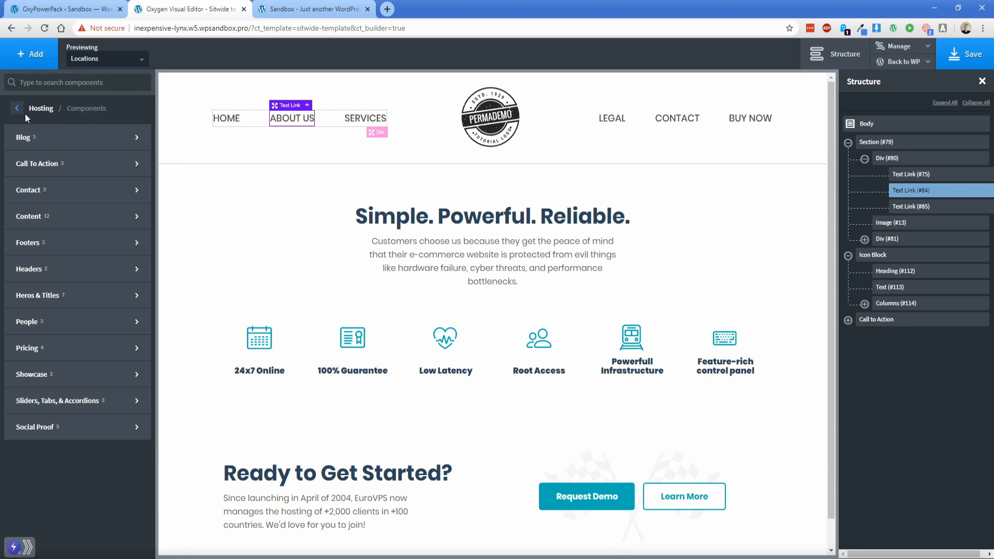
pyautogui.click(17, 108)
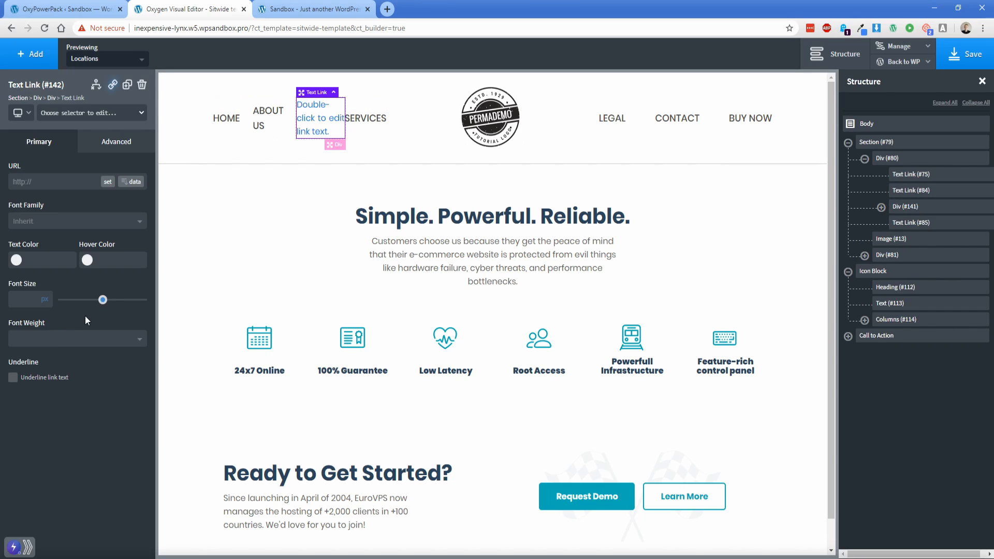
pyautogui.moveTo(71, 121)
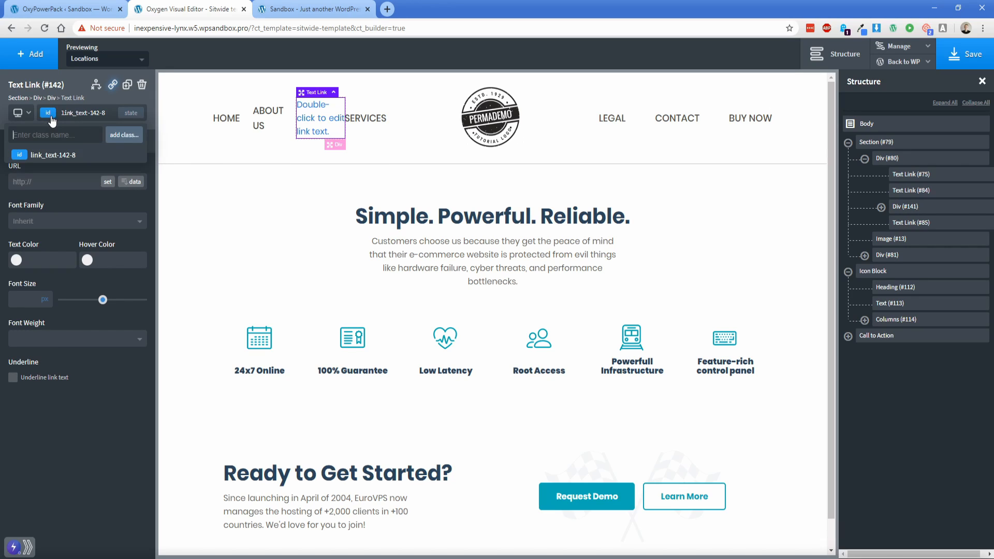
pyautogui.write('header-links')
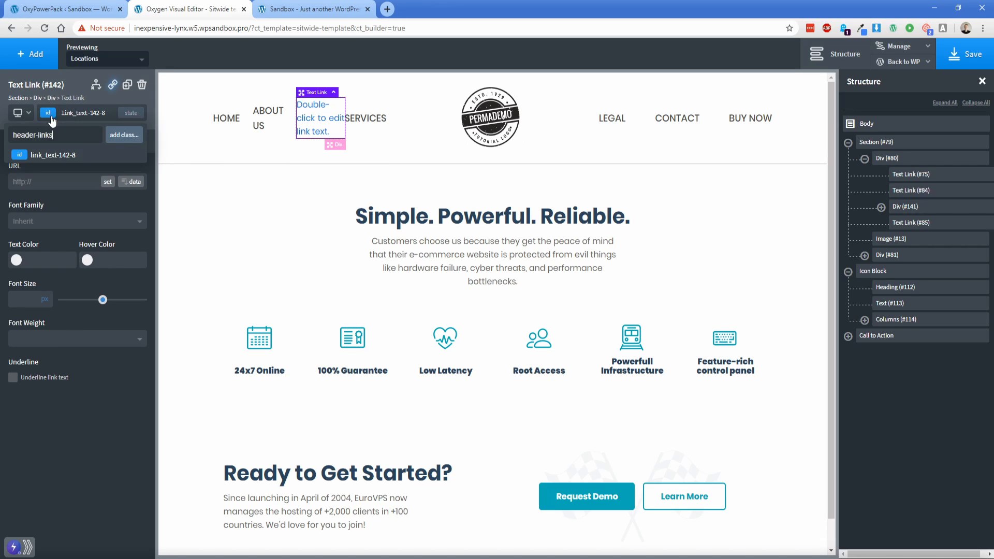
pyautogui.click(899, 45)
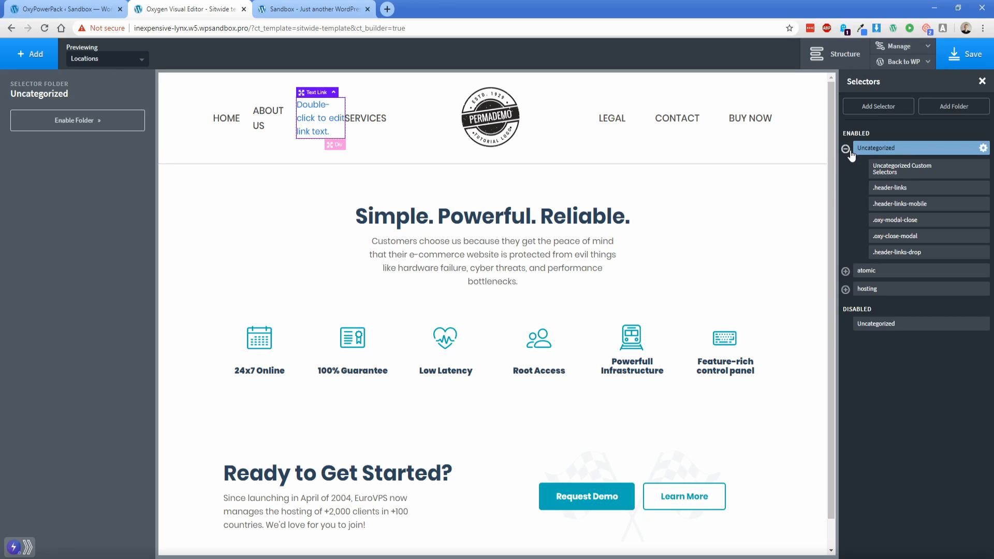
# Reselect the new text link and attach the header-links-mobile class.
pyautogui.click(318, 119)
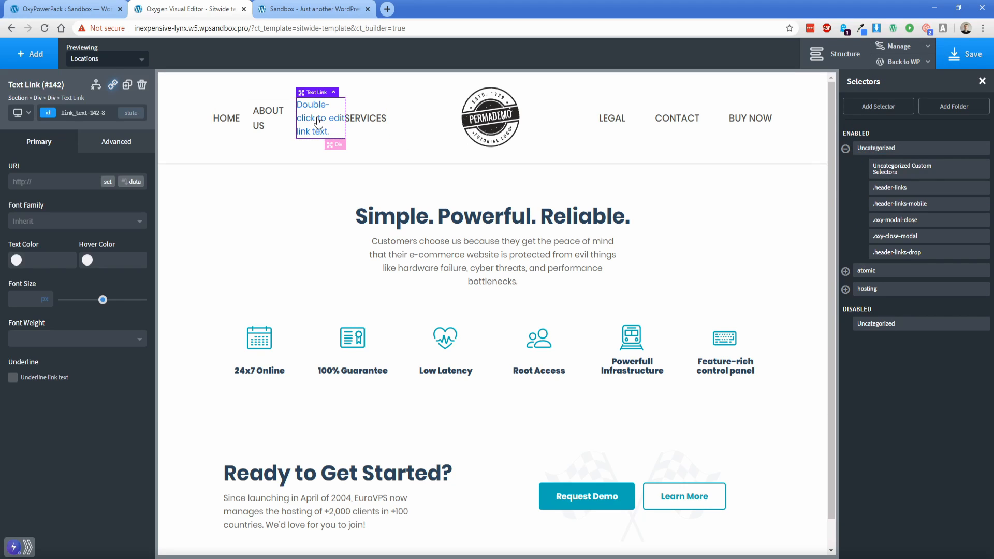
pyautogui.click(48, 113)
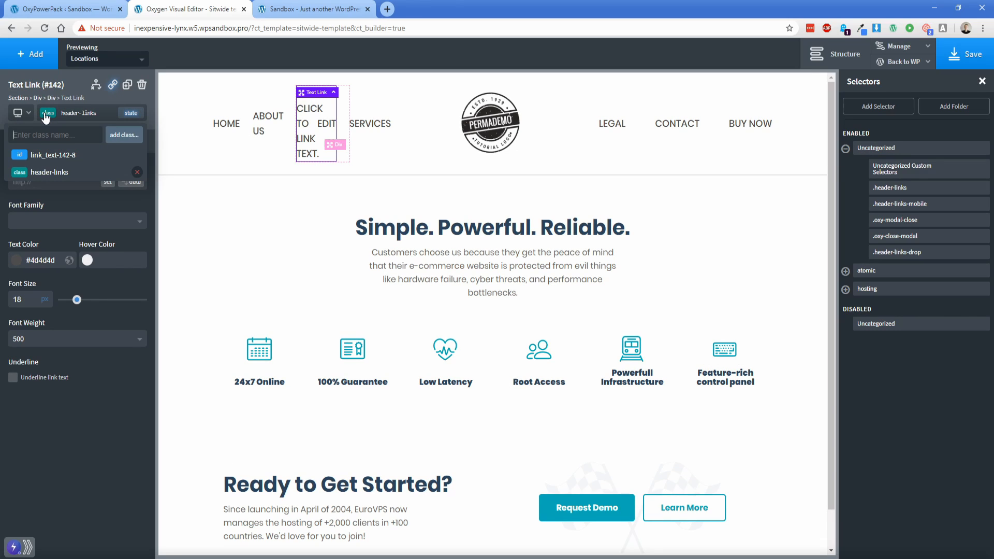
pyautogui.write('header-links-mobile')
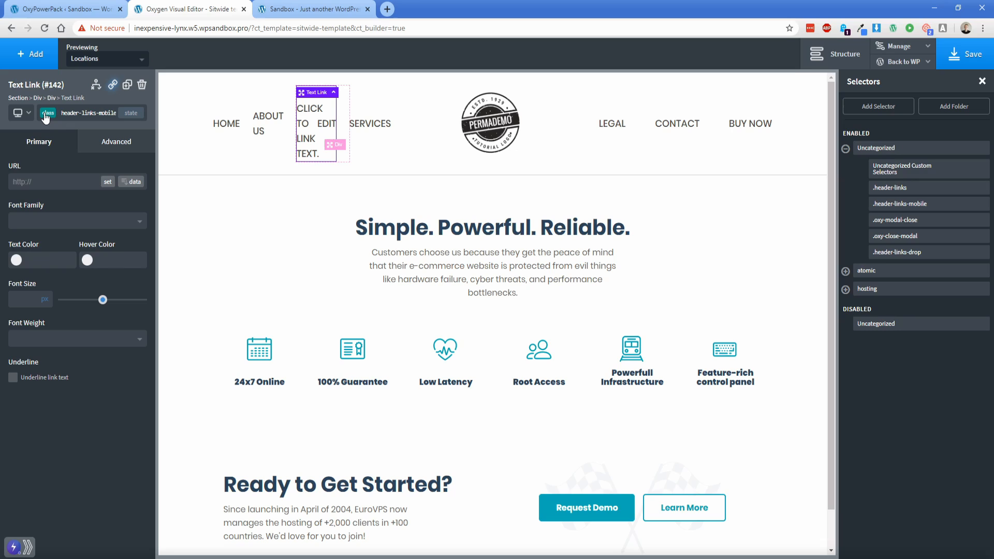
# Label the stacked links OUR LOCATIONS, OUR STORY, OUR TEAM and POLICIES.
pyautogui.doubleClick(316, 123)
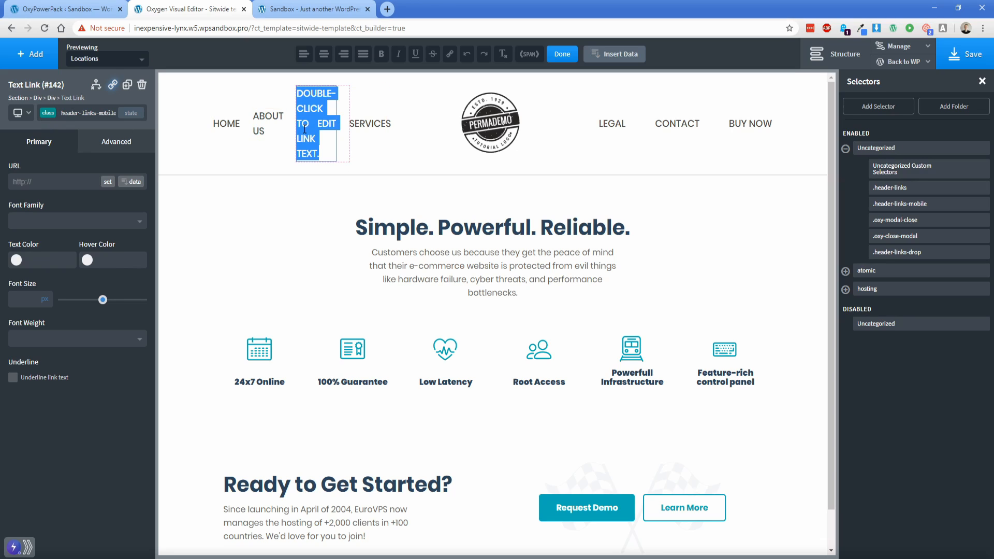
pyautogui.write('OUR LOCATIONS')
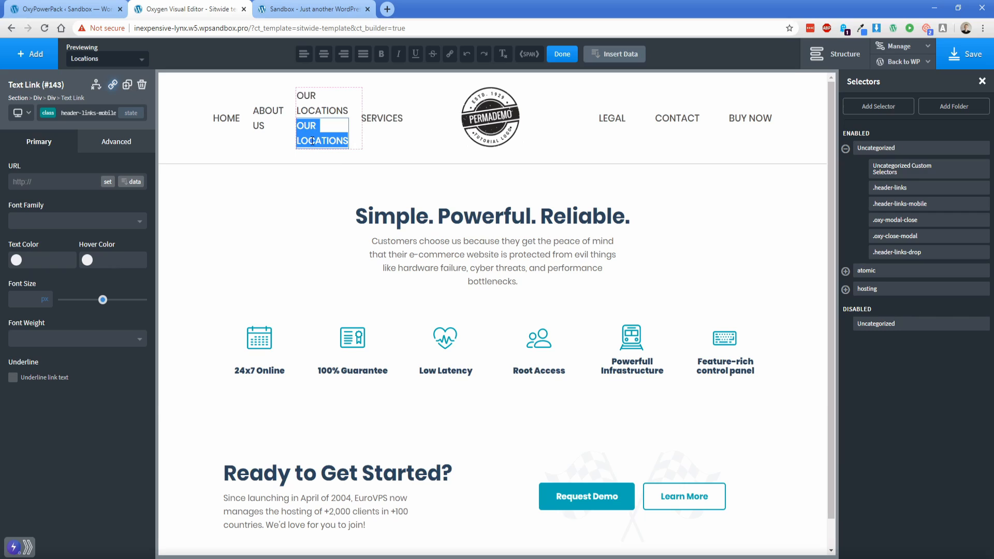
pyautogui.write('OUR STOR')
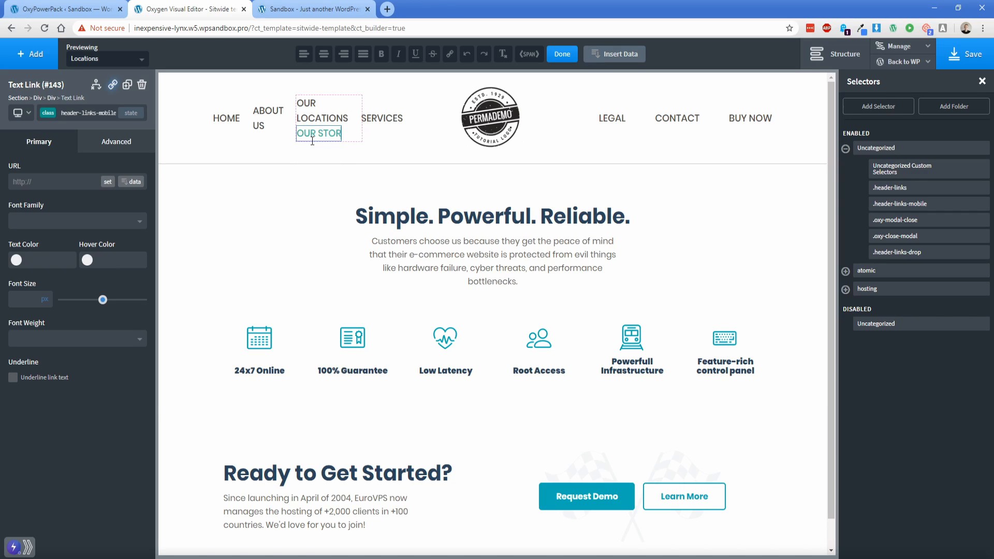
pyautogui.click(322, 140)
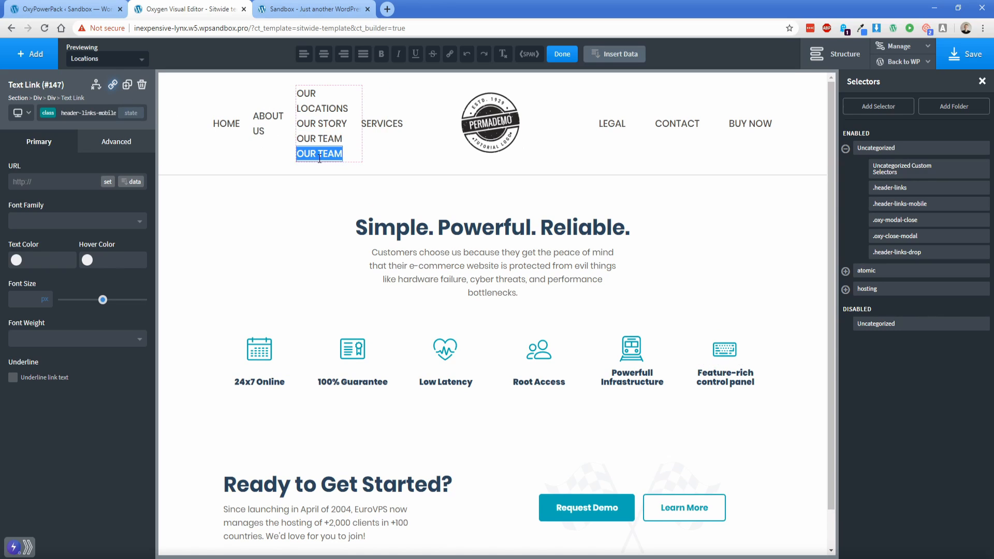
pyautogui.write('POLICIES')
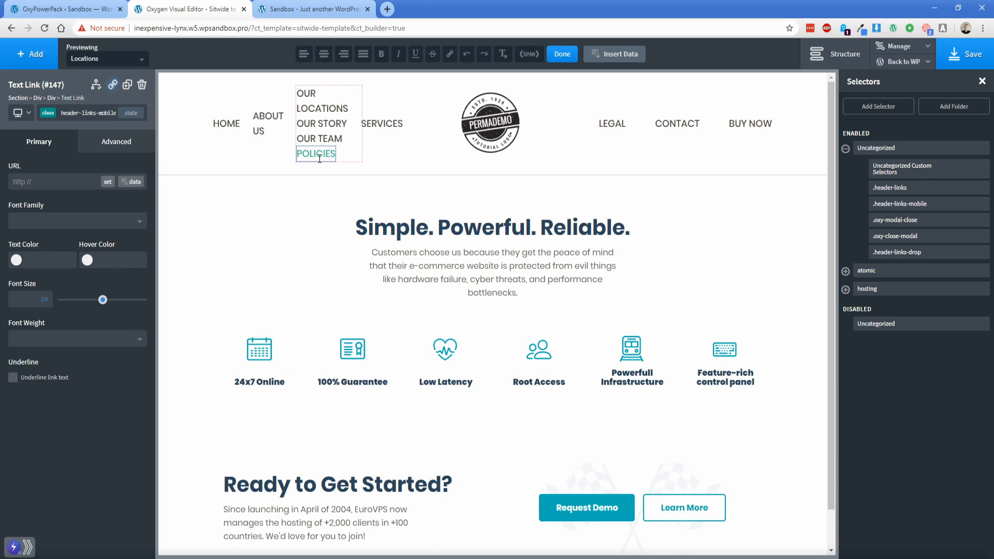
pyautogui.click(322, 102)
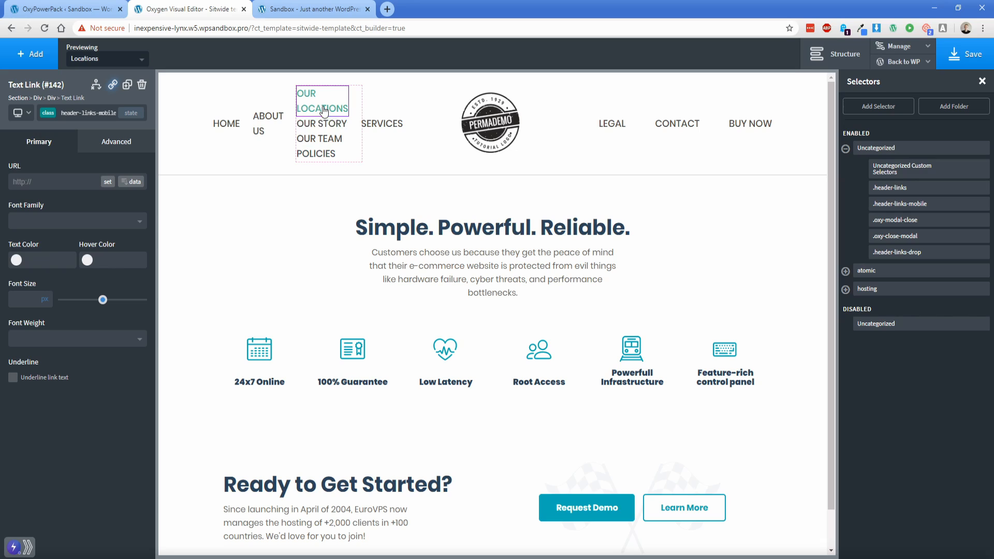
# Add inner padding to the sub-link column Div #141 under Size & Spacing.
pyautogui.click(116, 141)
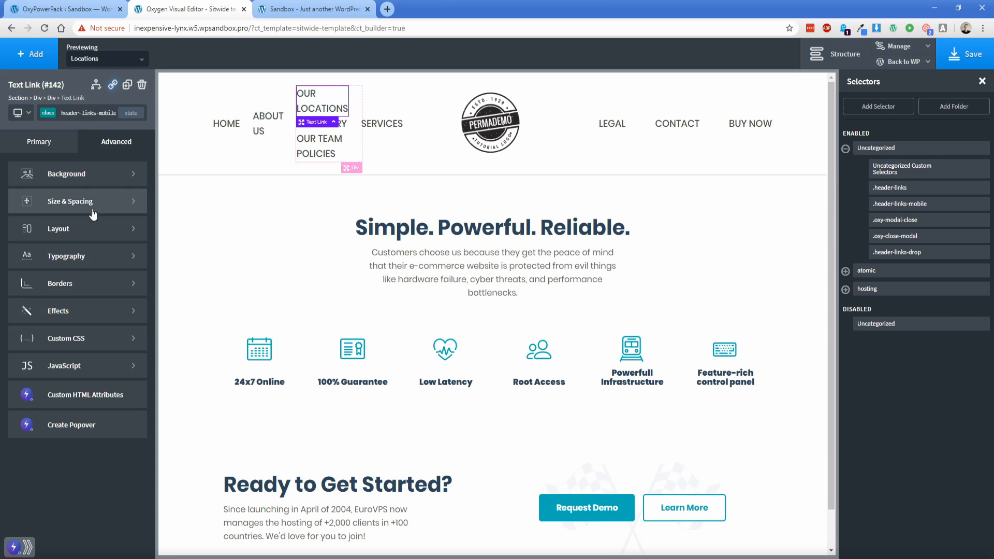
pyautogui.click(71, 201)
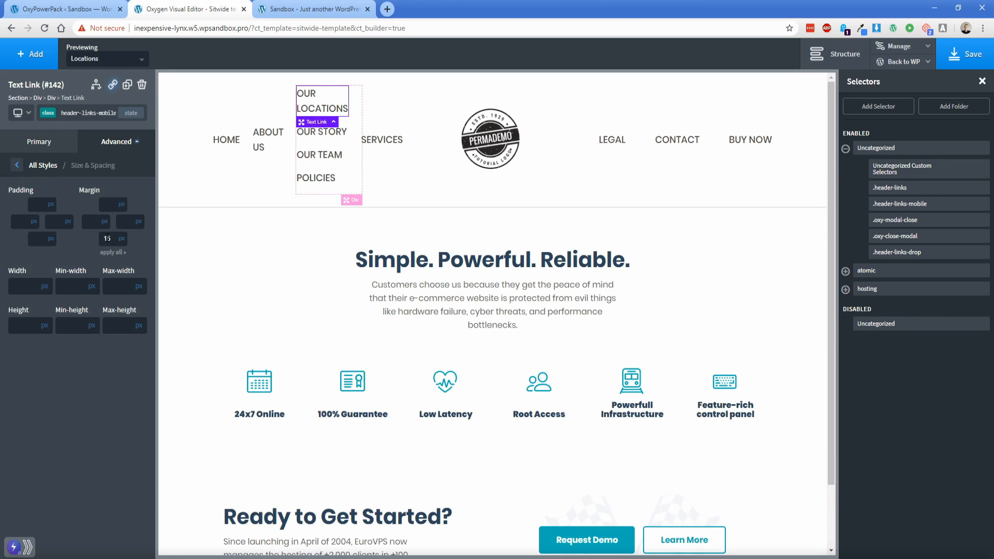
pyautogui.write('8')
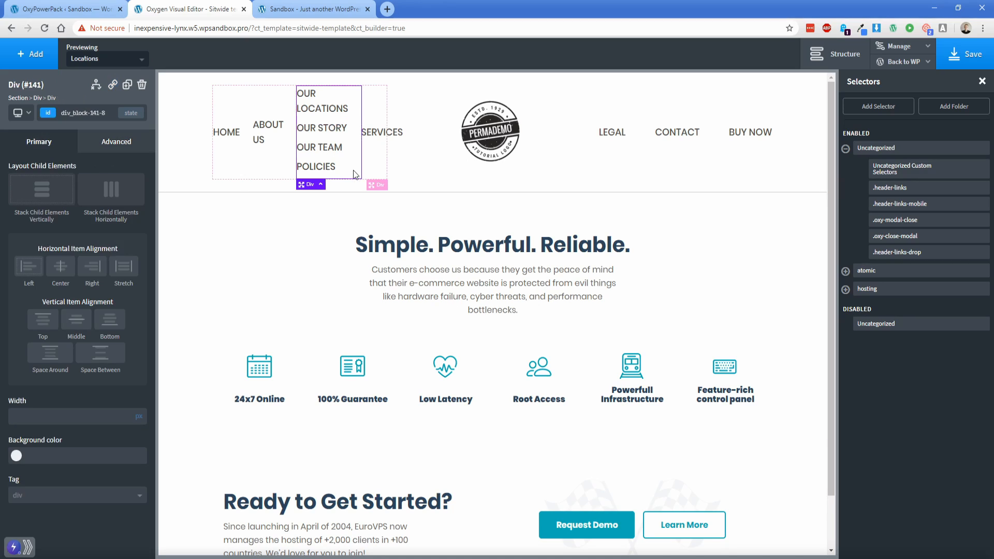
pyautogui.click(845, 54)
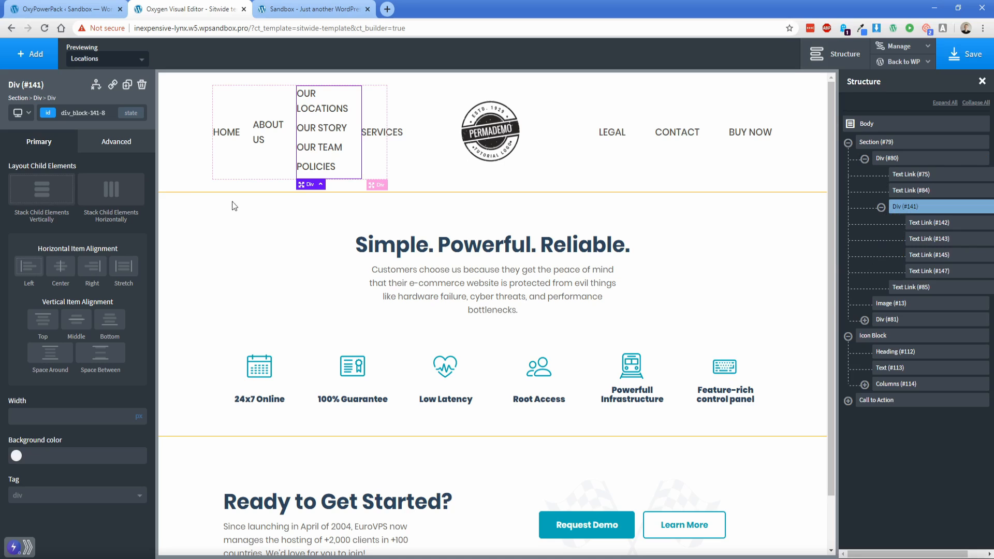
# Set the POLICIES link's bottom margin to 0 and view the live page.
pyautogui.click(116, 141)
pyautogui.write('15')
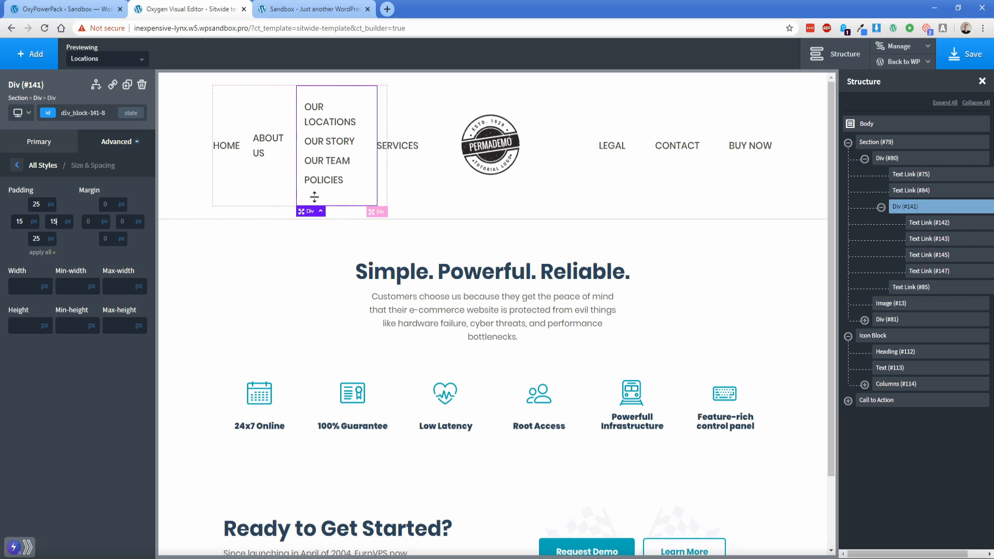
pyautogui.click(323, 179)
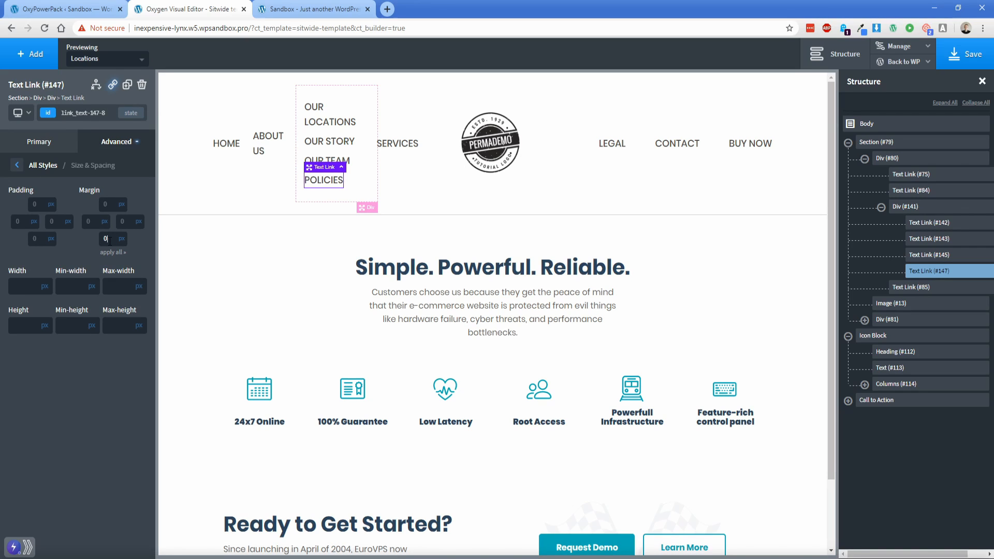
pyautogui.click(311, 9)
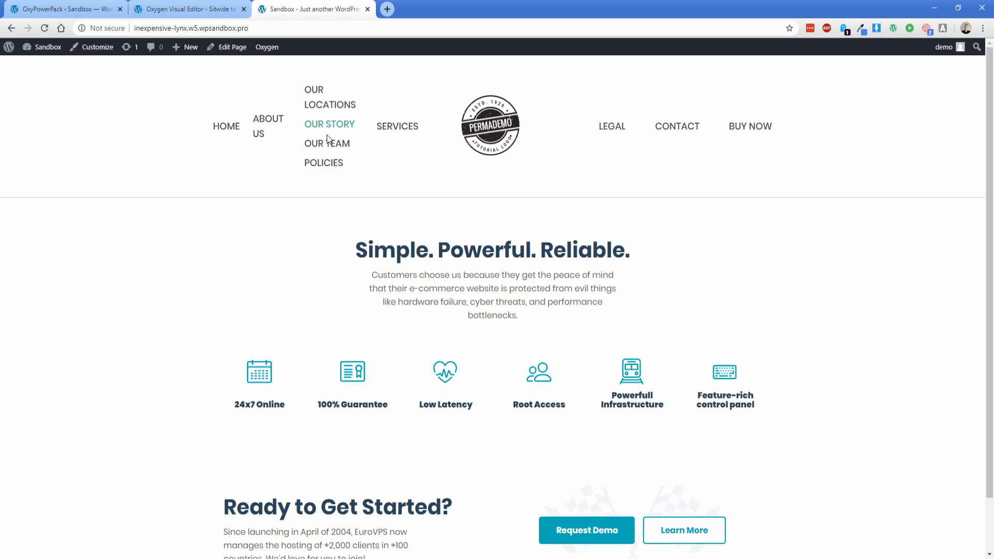
pyautogui.moveTo(249, 64)
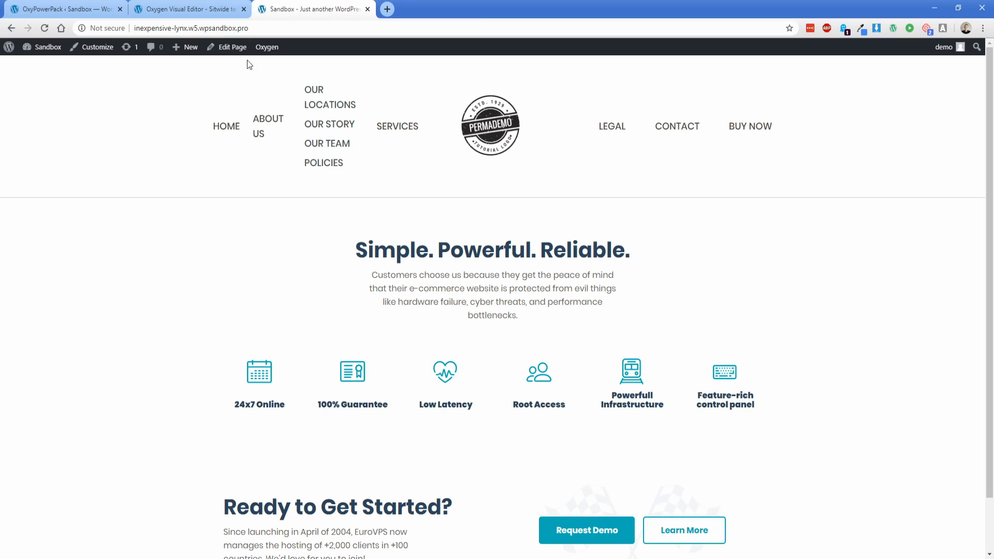
# Go back to the Oxygen Visual Editor tab from the live homepage.
pyautogui.click(267, 46)
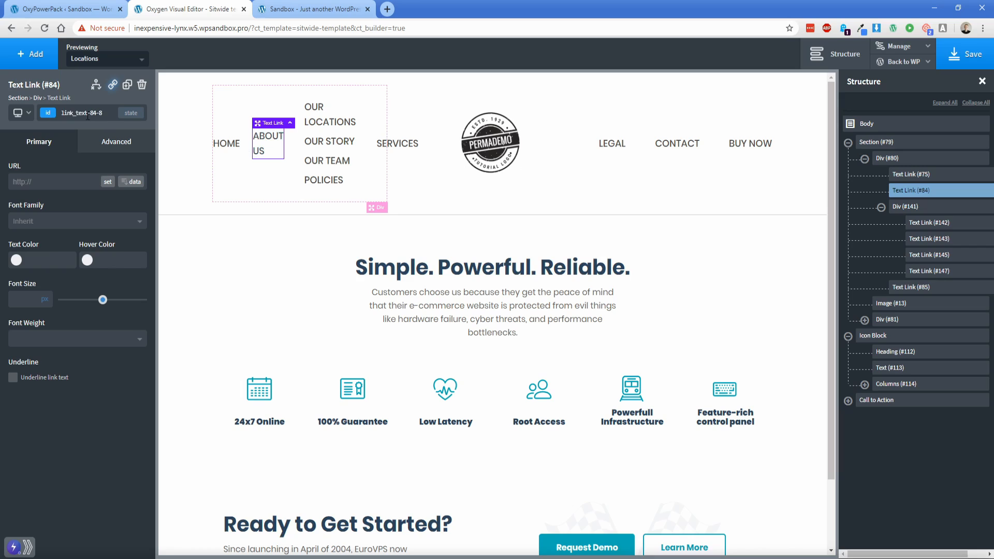
# Create an About Us popover with HTML Element content Div #141, the sub-link column.
pyautogui.click(48, 112)
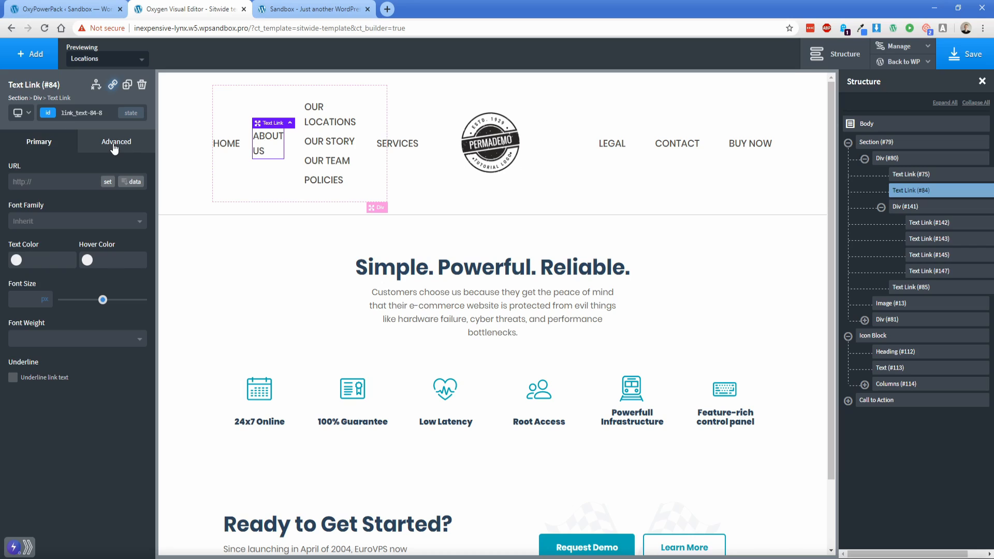
pyautogui.click(116, 141)
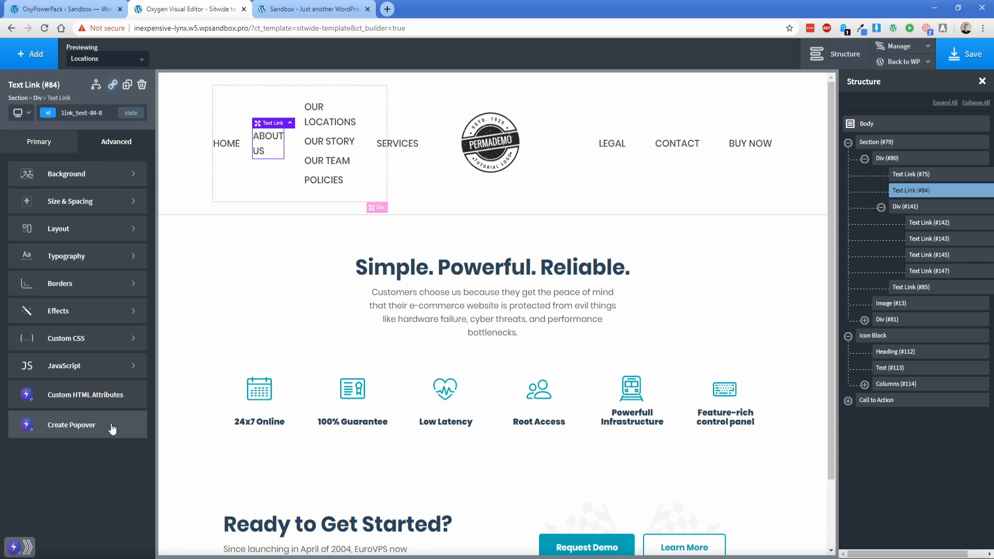
pyautogui.click(71, 424)
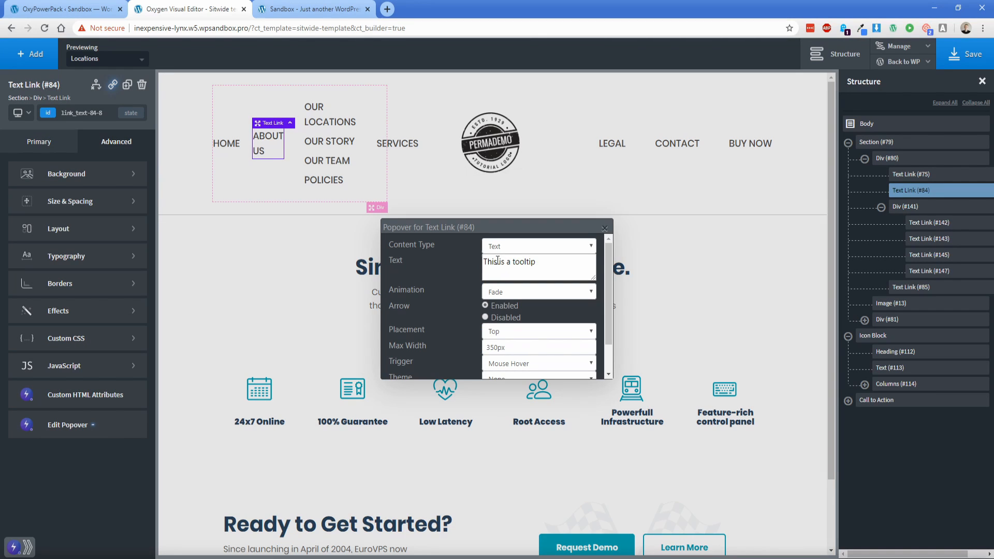
pyautogui.click(537, 246)
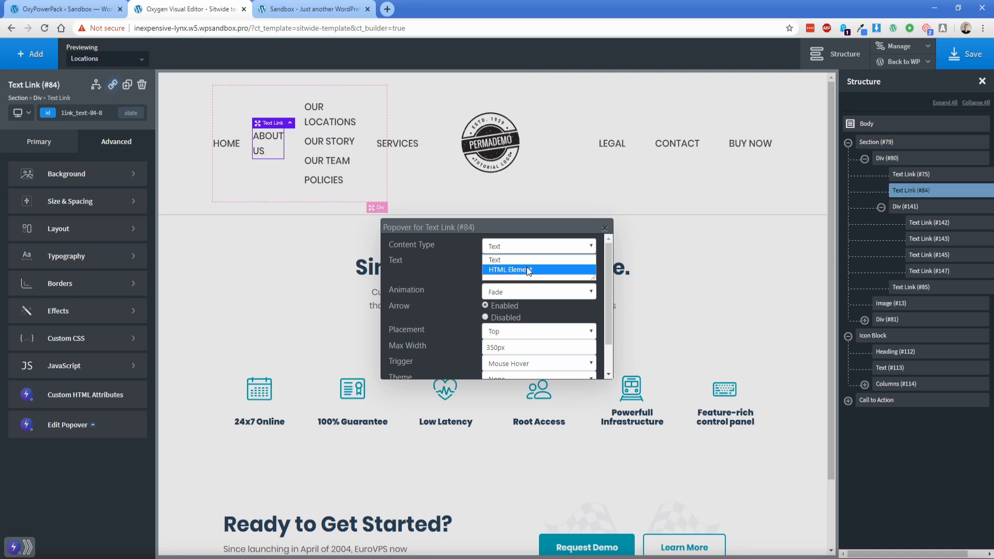
pyautogui.click(510, 270)
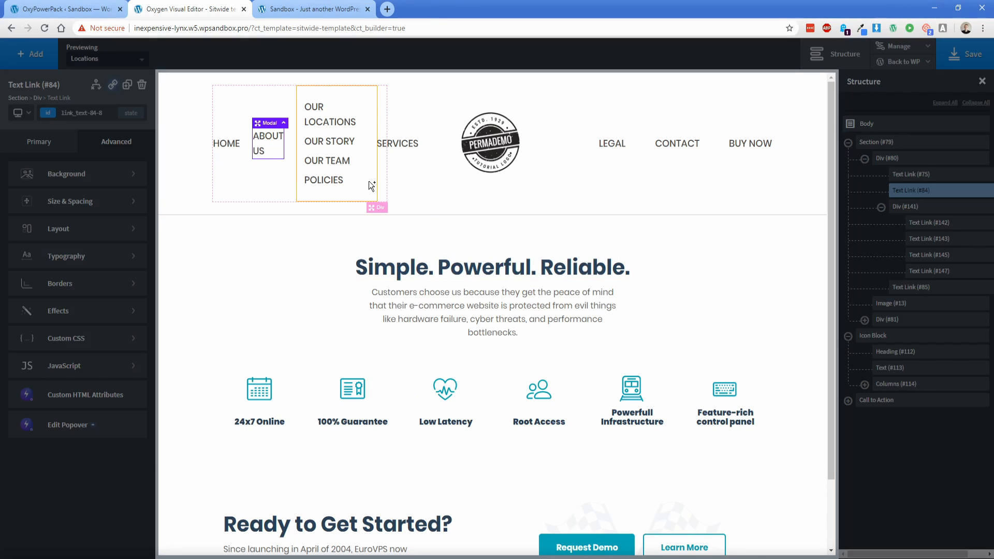
pyautogui.click(66, 424)
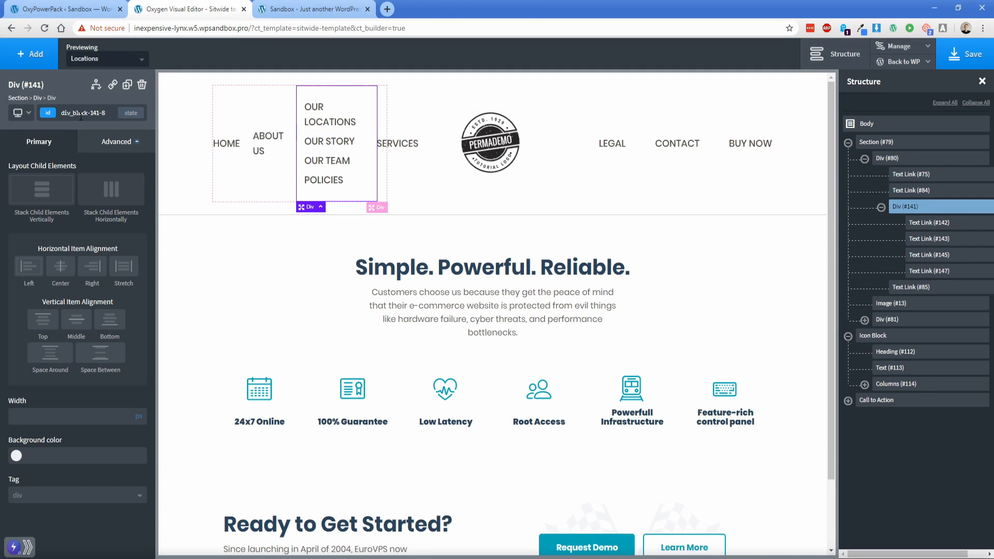
# Set the About Us popover animation to Shift Toward; keep top placement and 350px max width.
pyautogui.rightClick(83, 112)
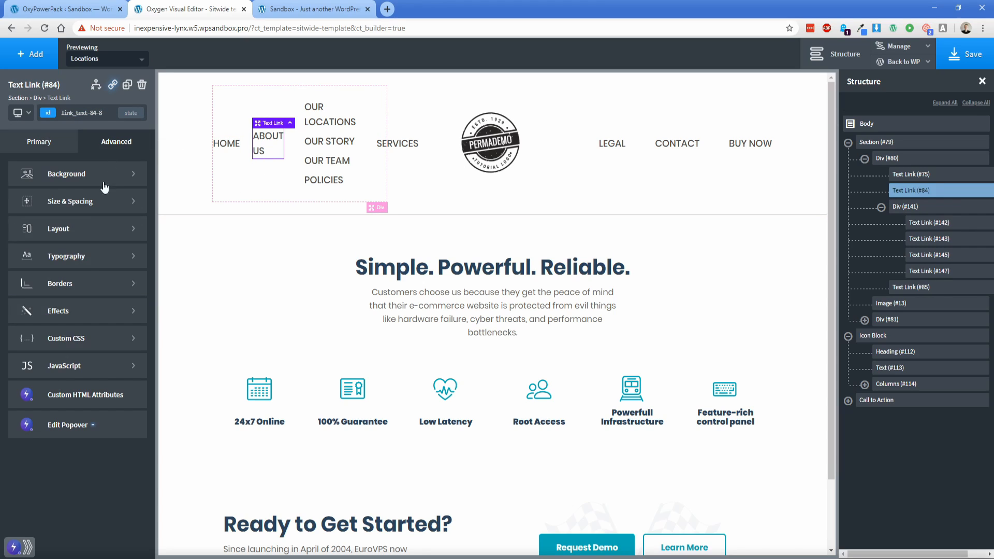
pyautogui.click(67, 424)
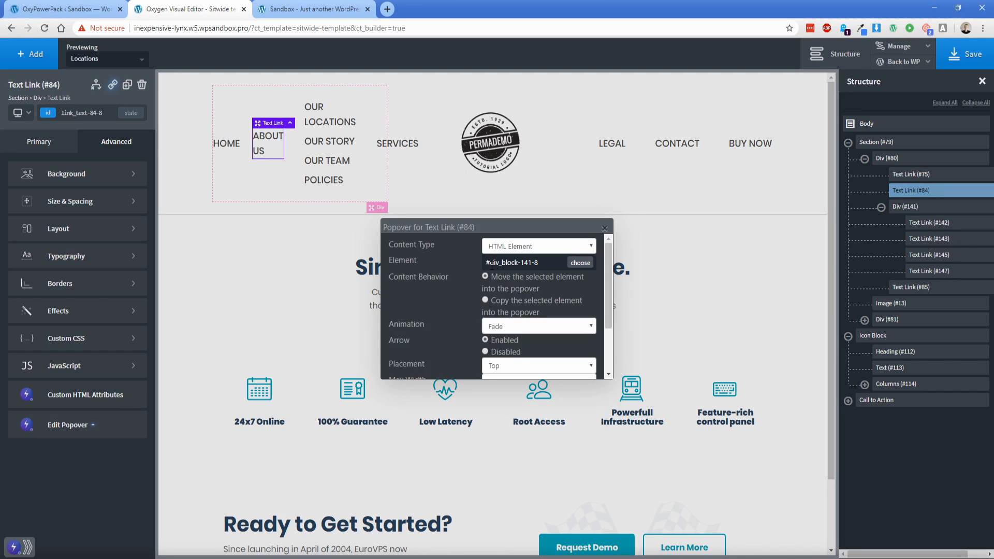
pyautogui.click(523, 262)
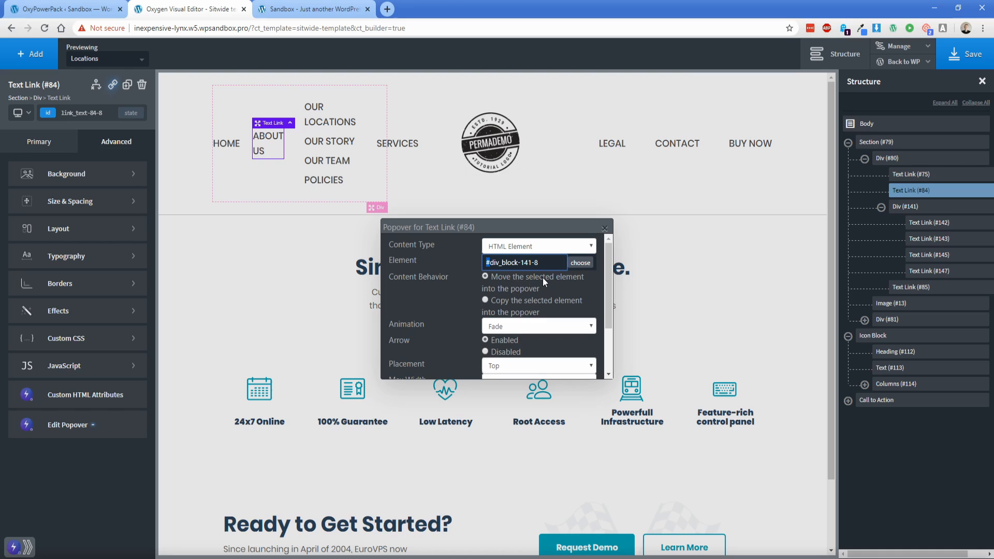
pyautogui.moveTo(465, 296)
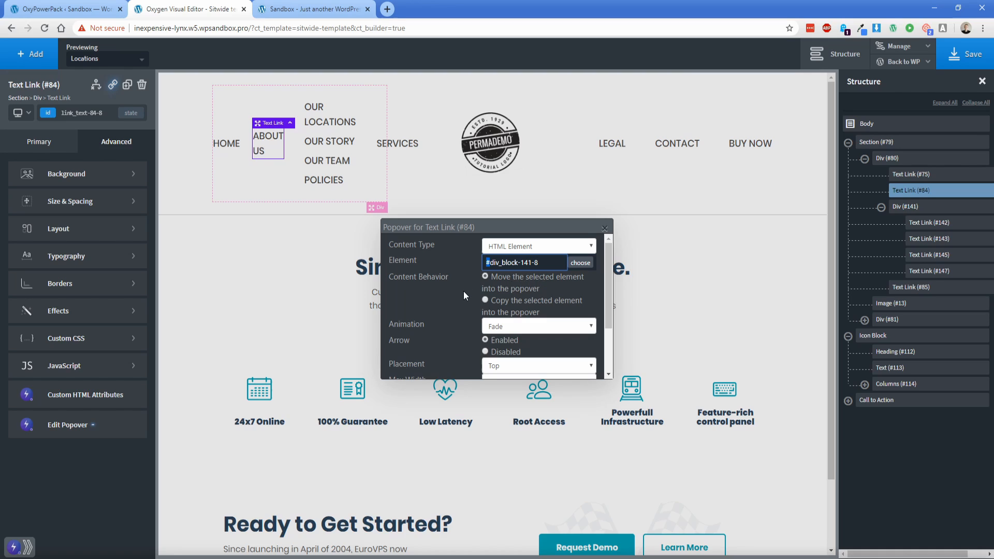
pyautogui.click(537, 256)
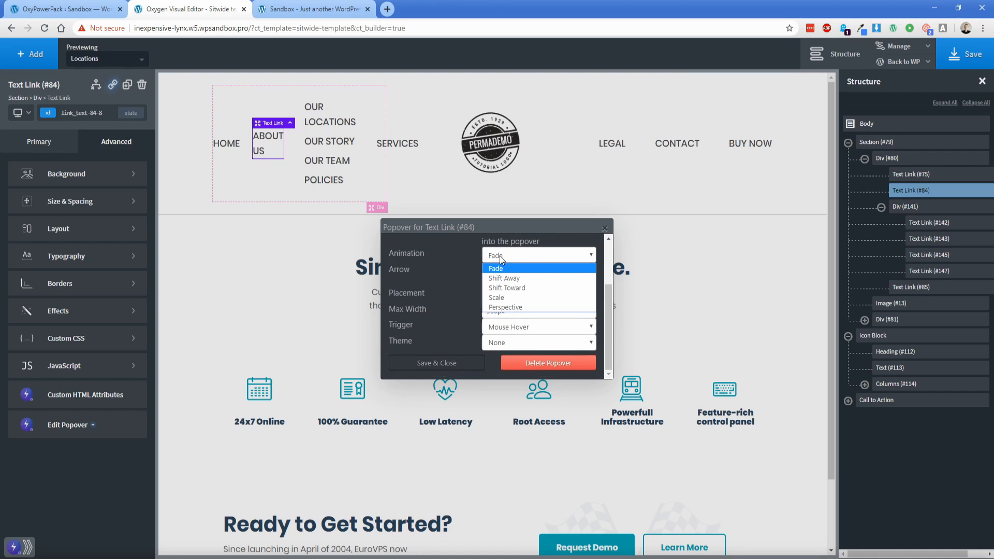
pyautogui.click(506, 287)
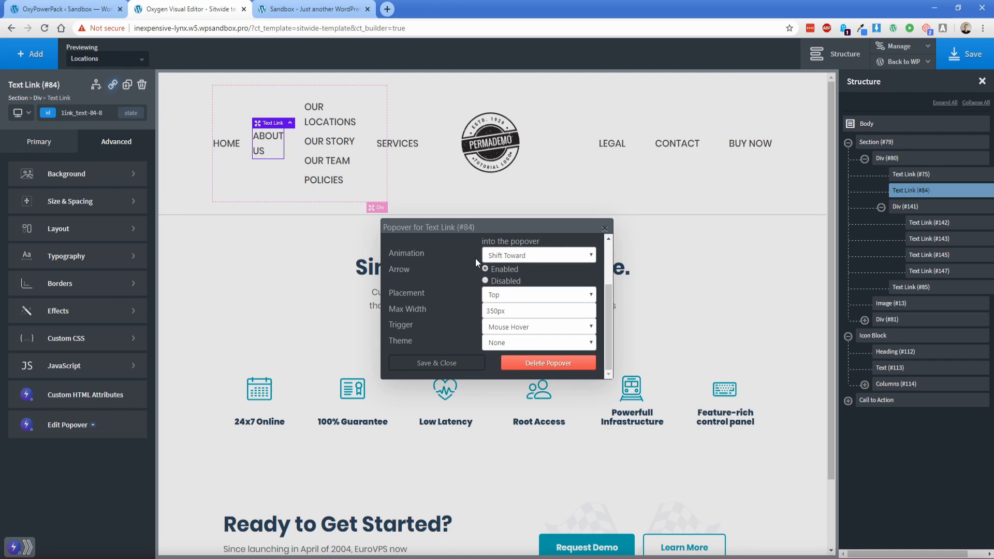
pyautogui.moveTo(507, 299)
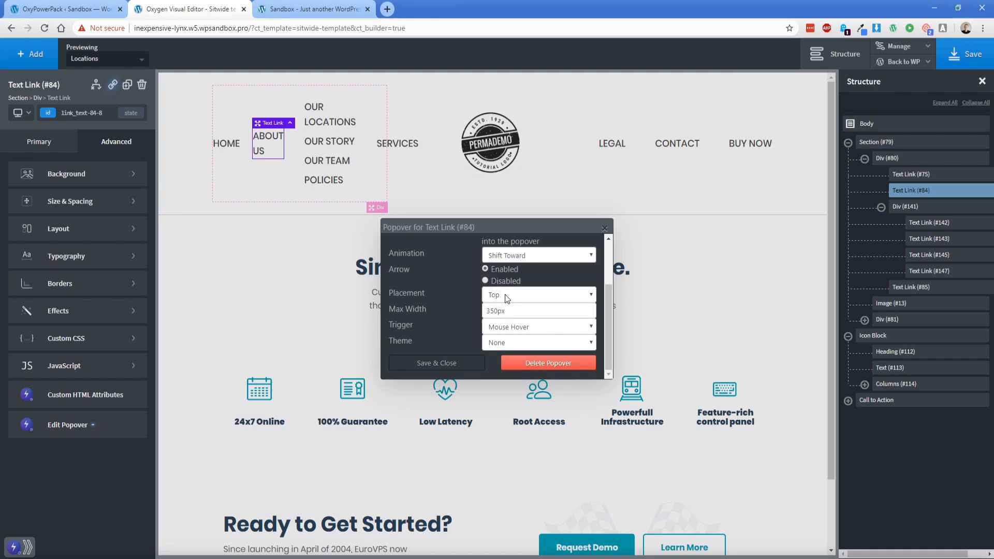
pyautogui.click(489, 311)
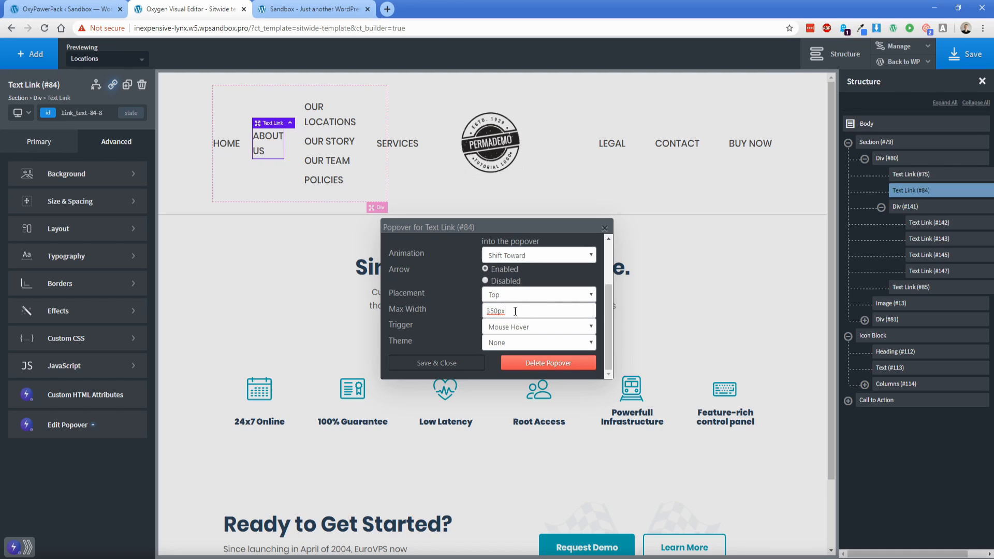
pyautogui.click(539, 327)
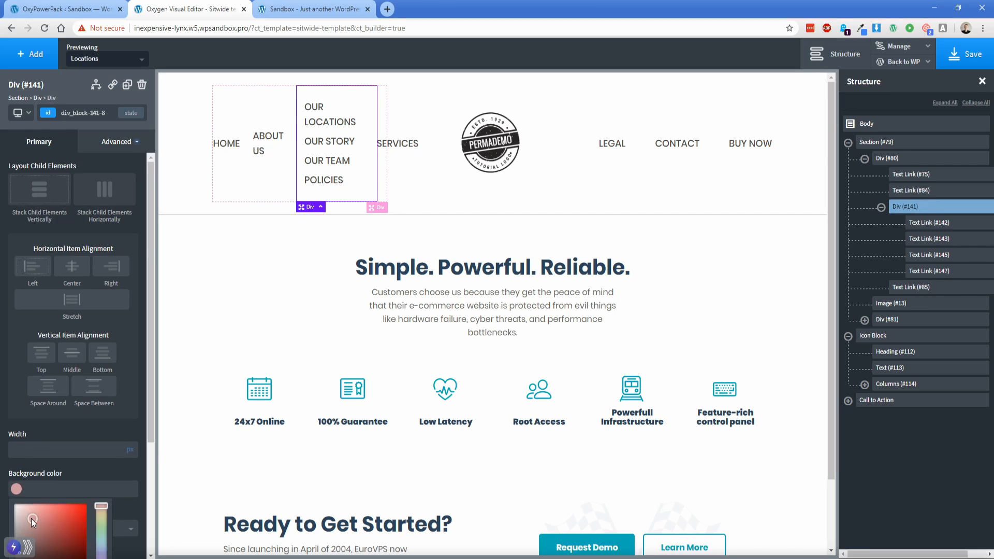
# Set Div #141's background to #ffffff, check the live hover popover, and return to the builder.
pyautogui.click(973, 54)
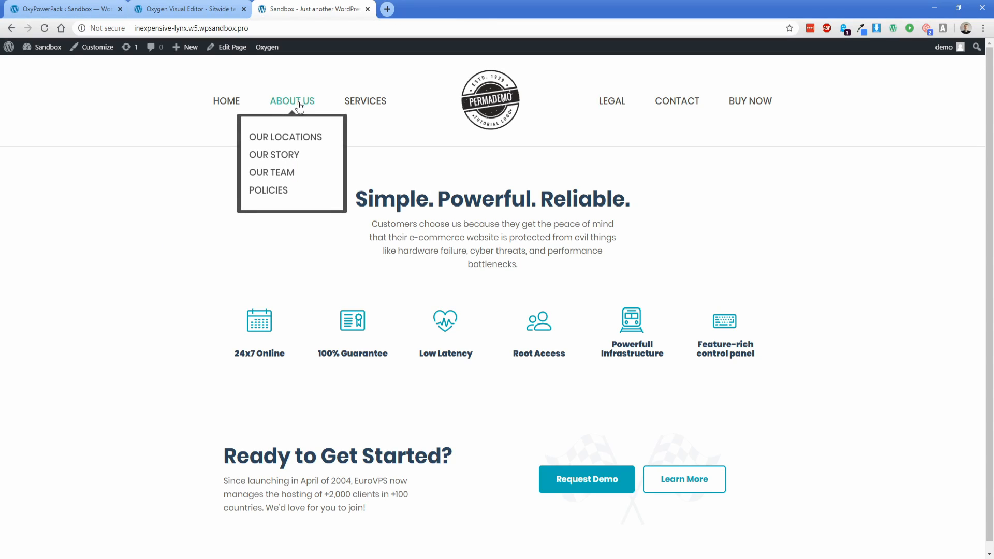
pyautogui.moveTo(290, 136)
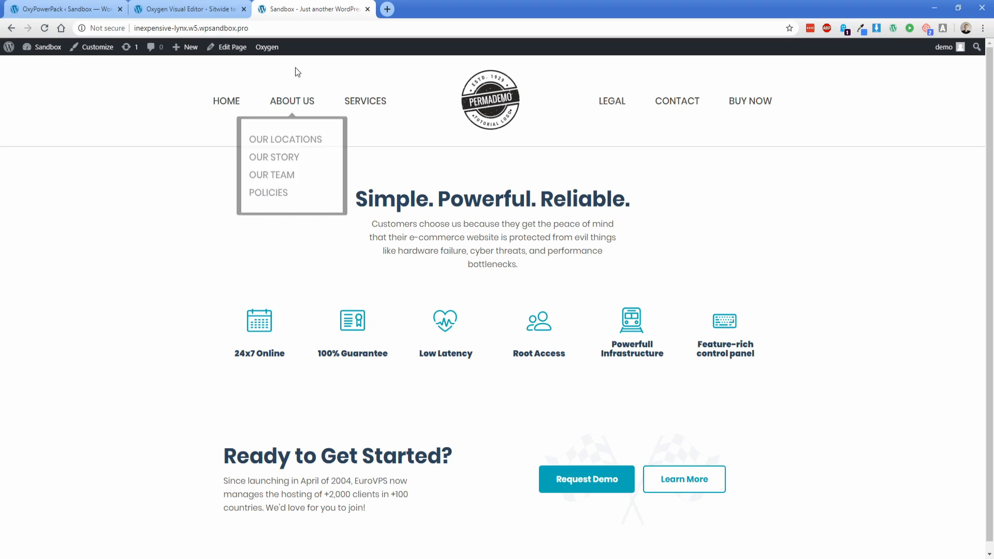
pyautogui.moveTo(291, 101)
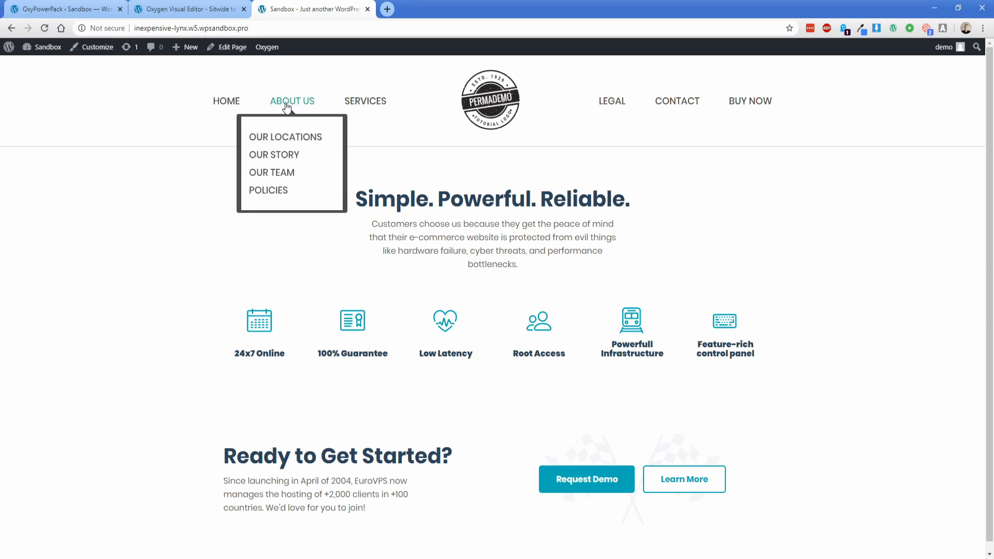
pyautogui.click(267, 46)
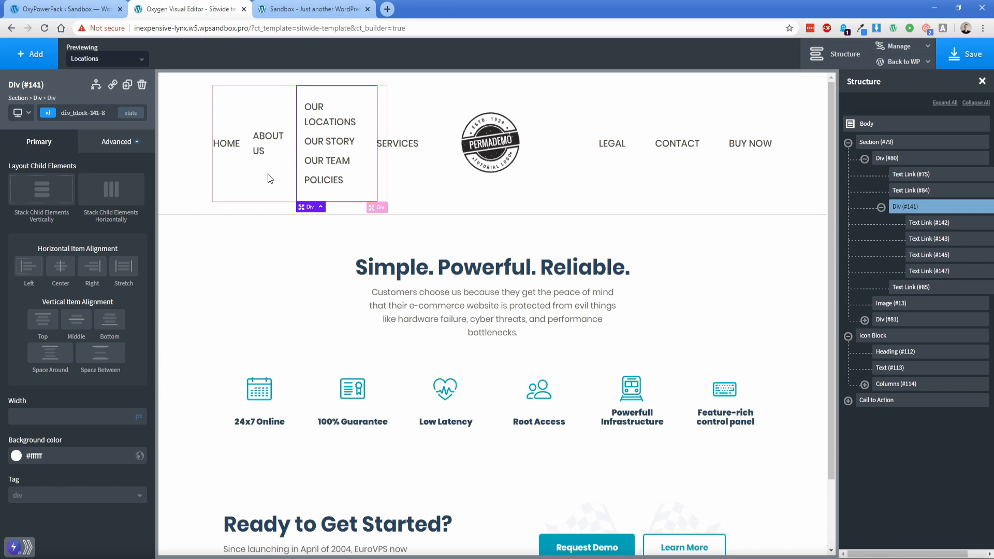
# Switch the About Us popover theme to Translucent.
pyautogui.click(268, 144)
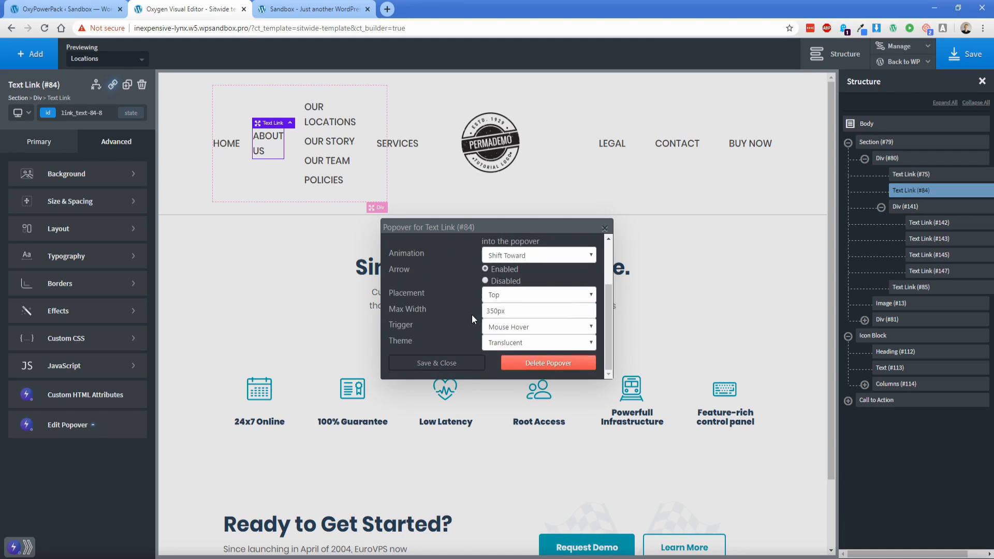
pyautogui.click(539, 342)
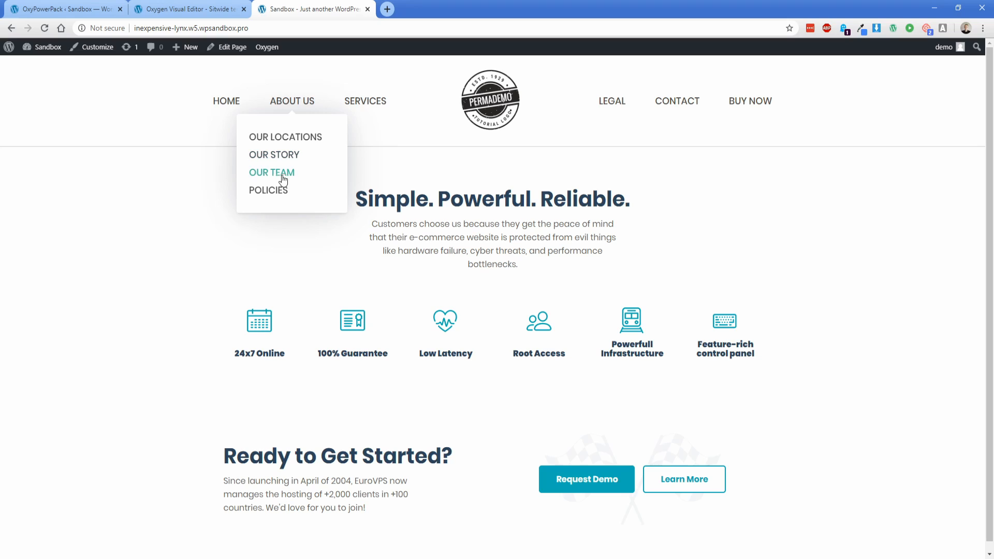
pyautogui.moveTo(394, 154)
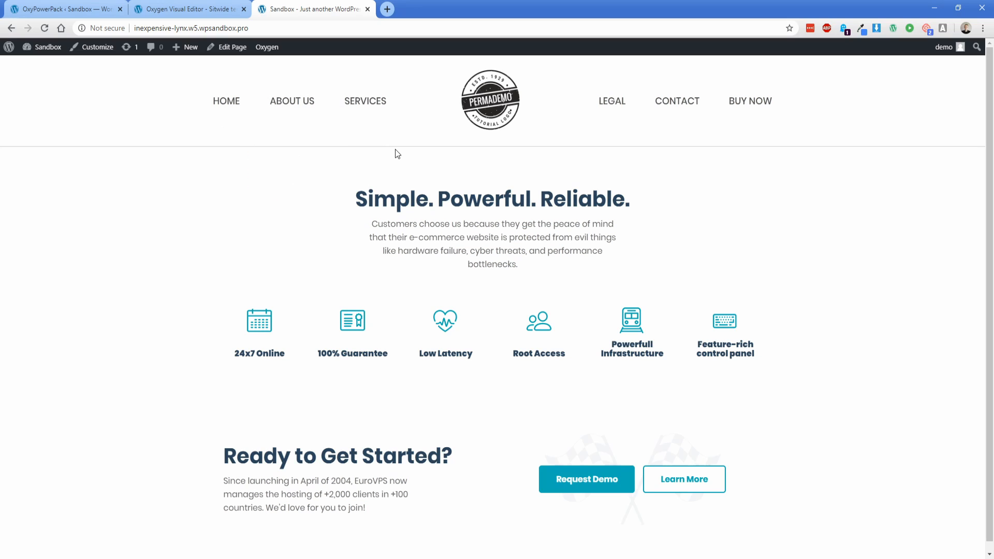
# Stack Div #80's menu links vertically and centred.
pyautogui.click(267, 46)
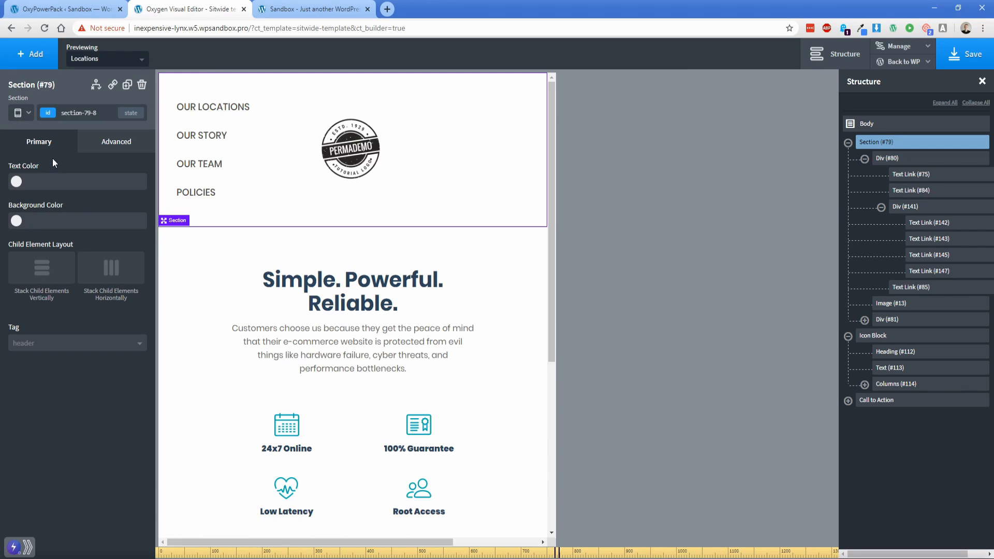
pyautogui.click(41, 267)
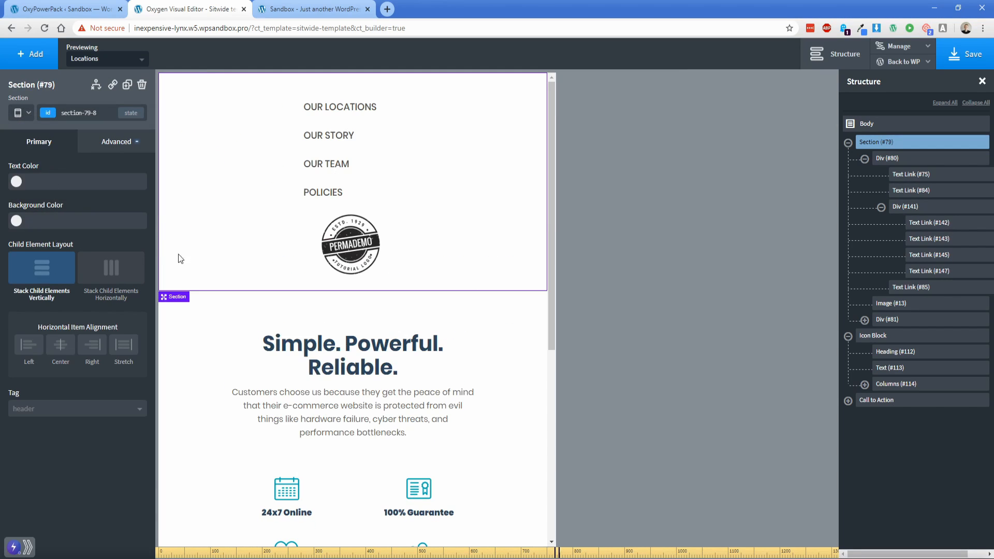
pyautogui.click(339, 135)
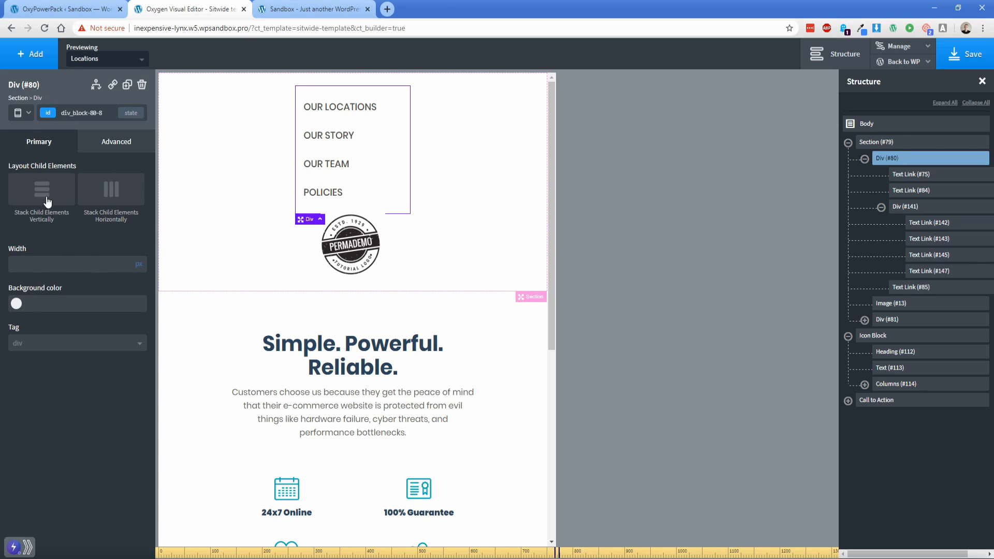
pyautogui.click(41, 188)
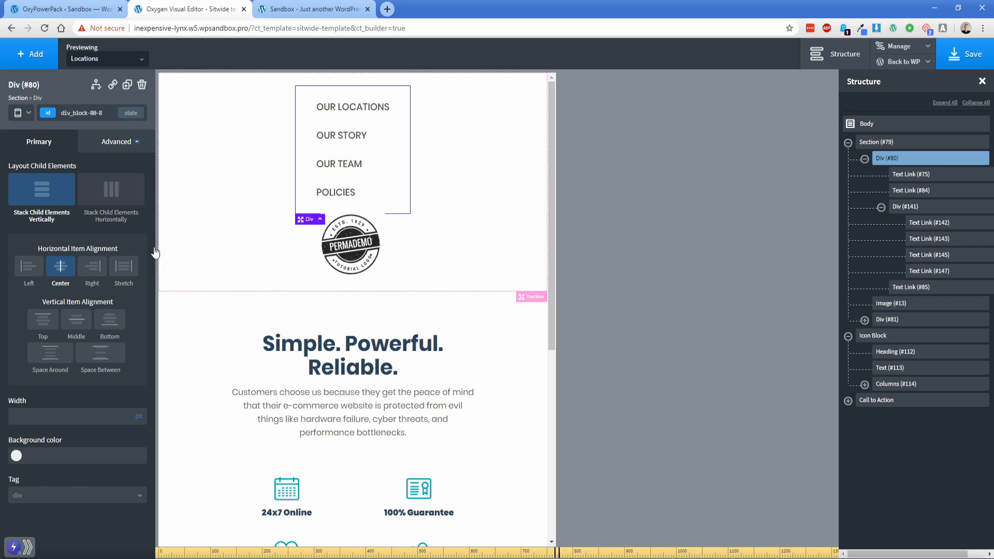
# Give the About Us link display flex and a 15 bottom margin, and the container a 25 bottom margin.
pyautogui.click(912, 190)
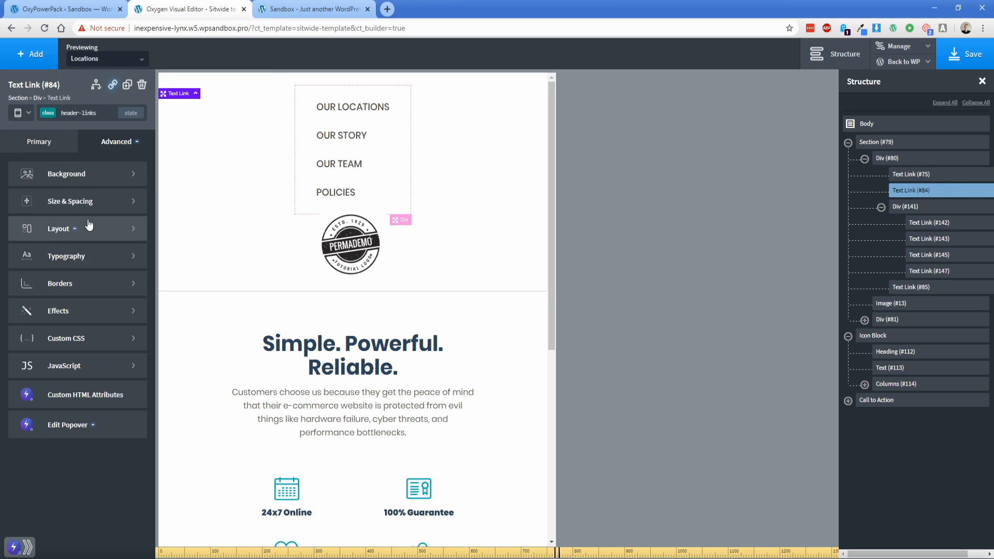
pyautogui.click(58, 228)
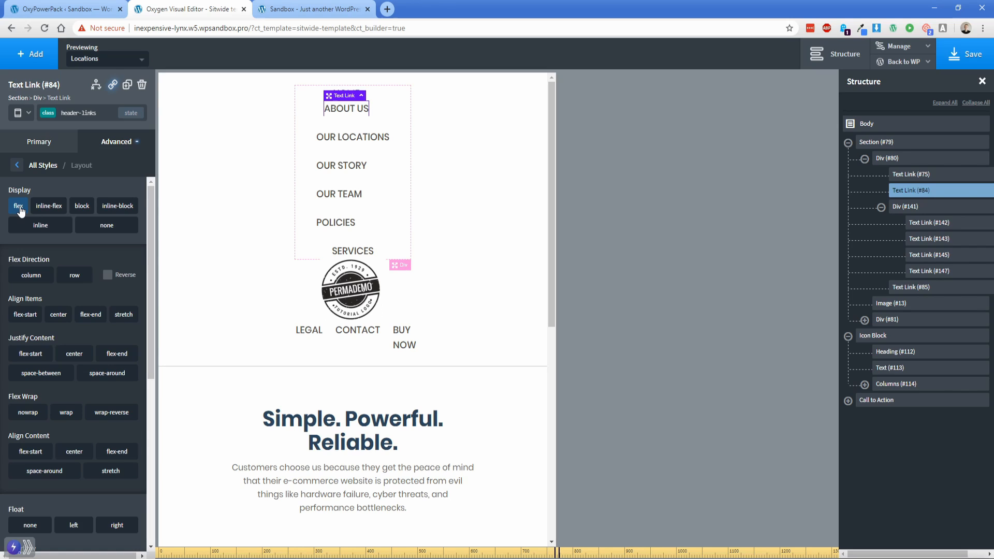
pyautogui.moveTo(63, 194)
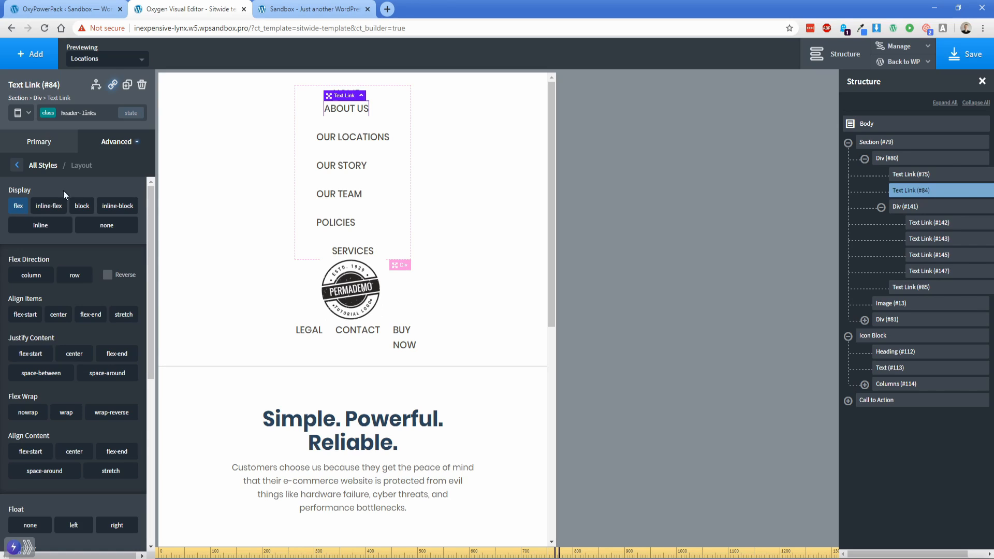
pyautogui.click(92, 165)
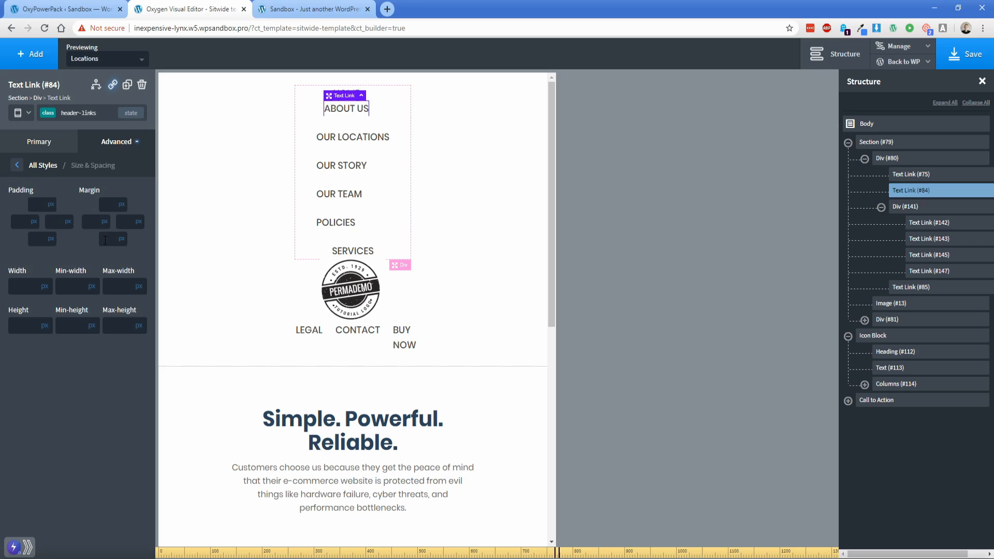
pyautogui.write('15')
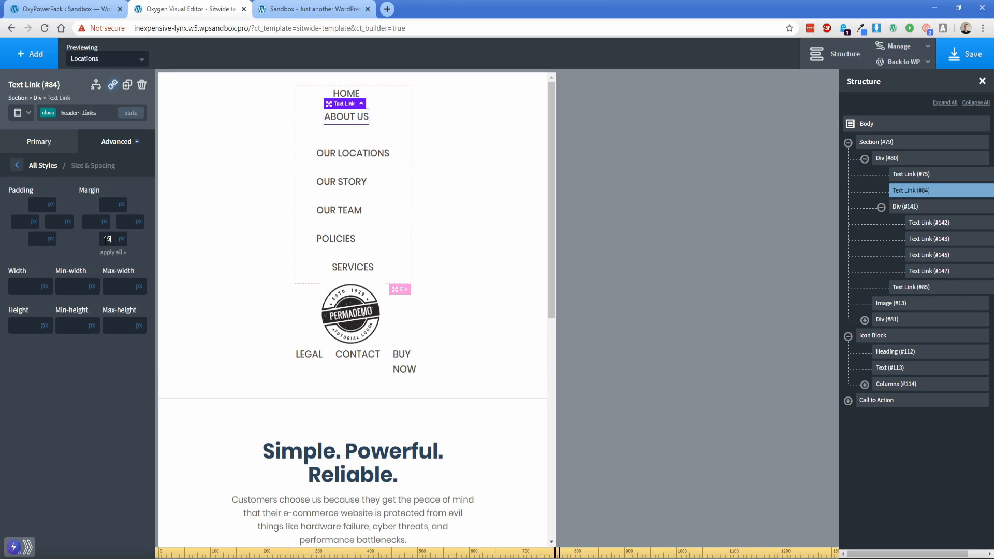
pyautogui.click(888, 158)
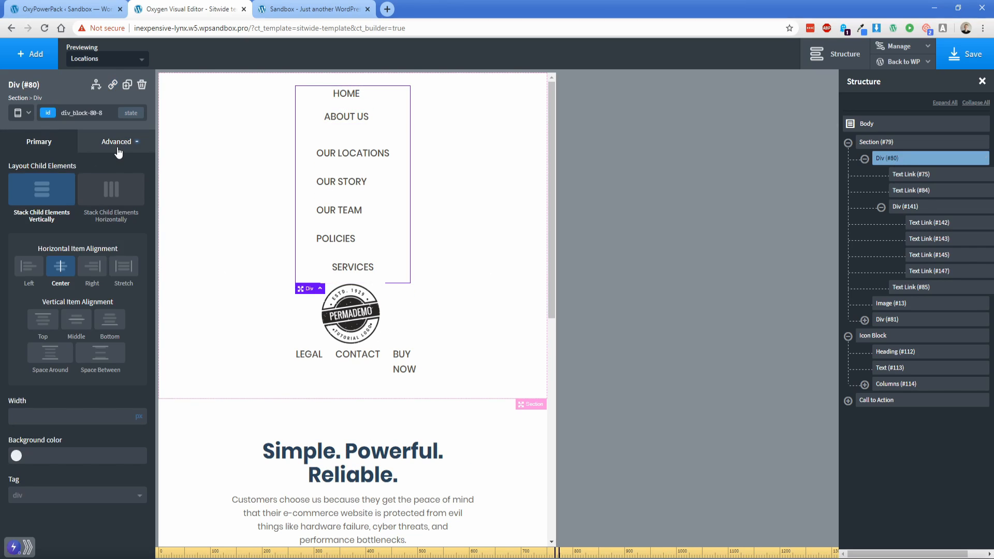
pyautogui.click(116, 141)
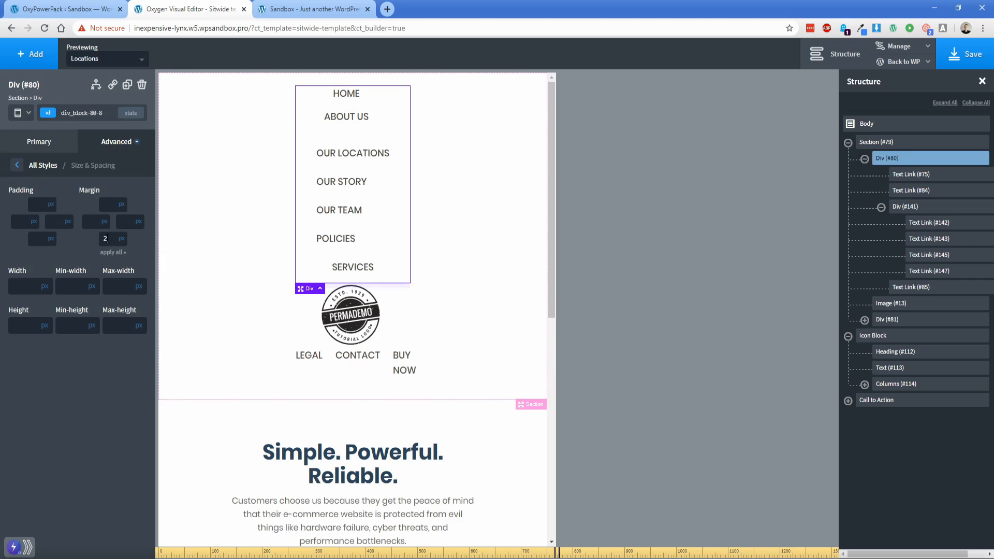
pyautogui.write('25')
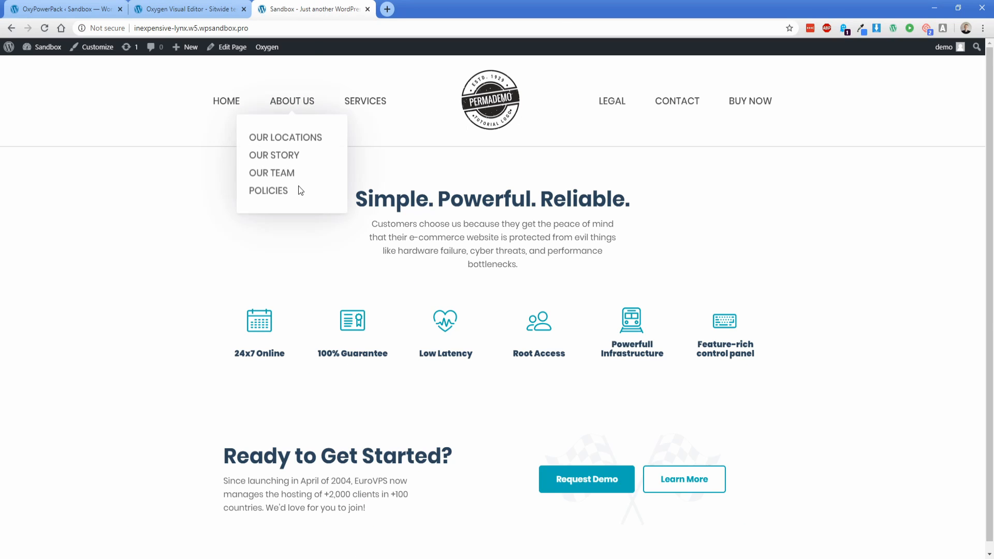
# Reload the live site and inspect it in DevTools at iPhone 6/7/8 size.
pyautogui.click(268, 190)
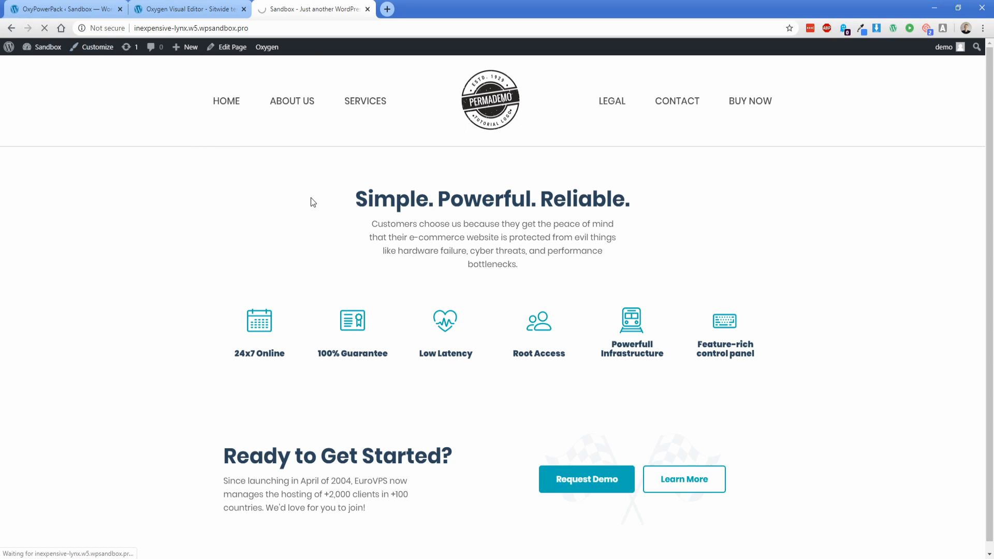
pyautogui.rightClick(313, 192)
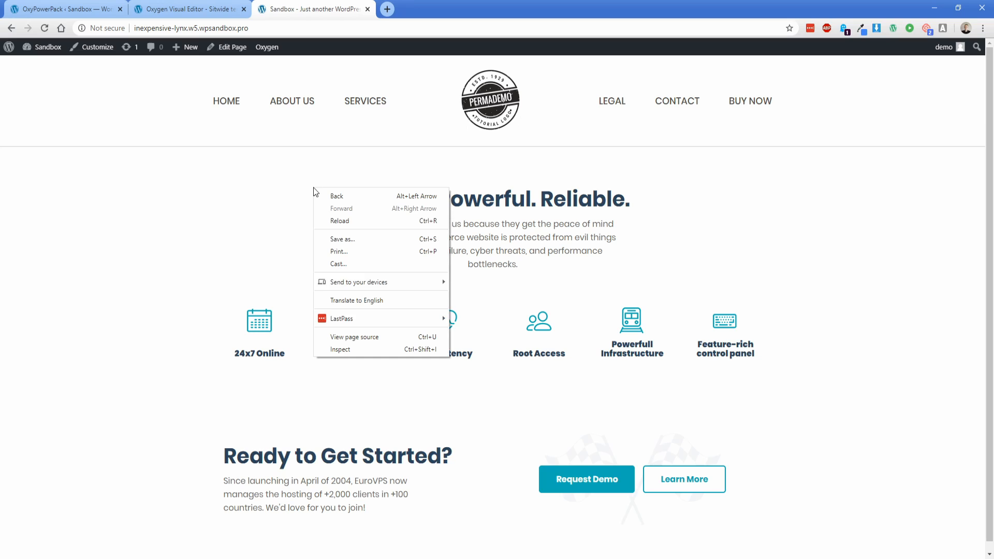
pyautogui.click(341, 350)
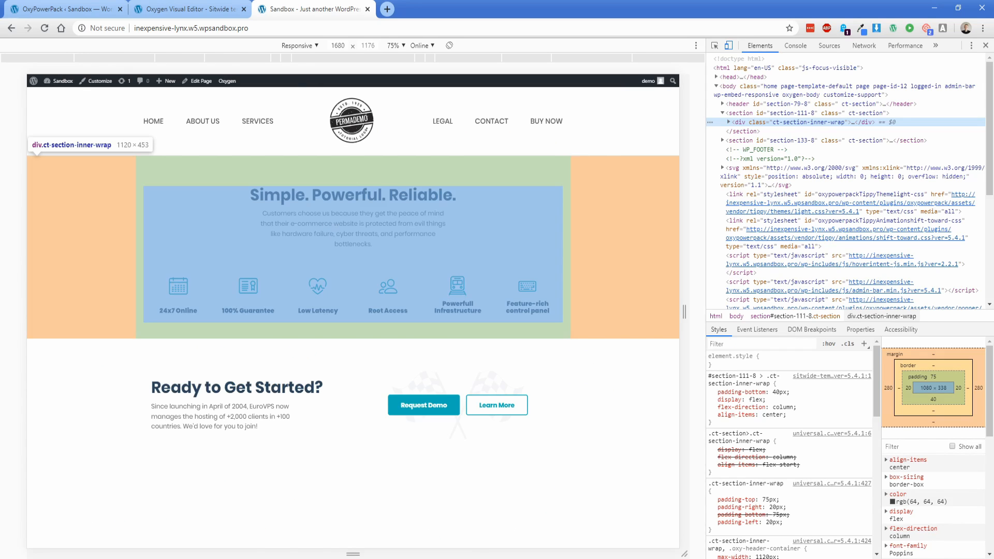
pyautogui.click(296, 45)
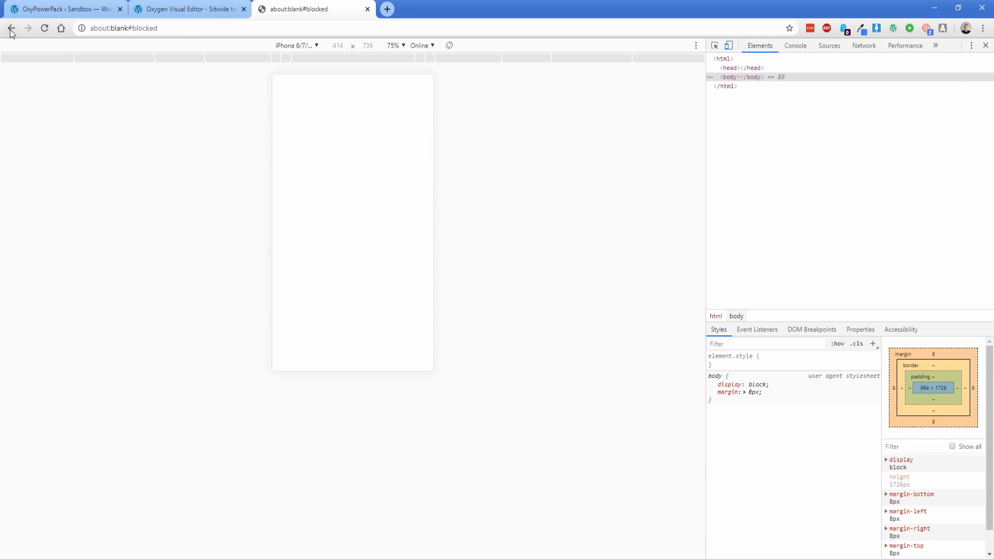
pyautogui.click(10, 28)
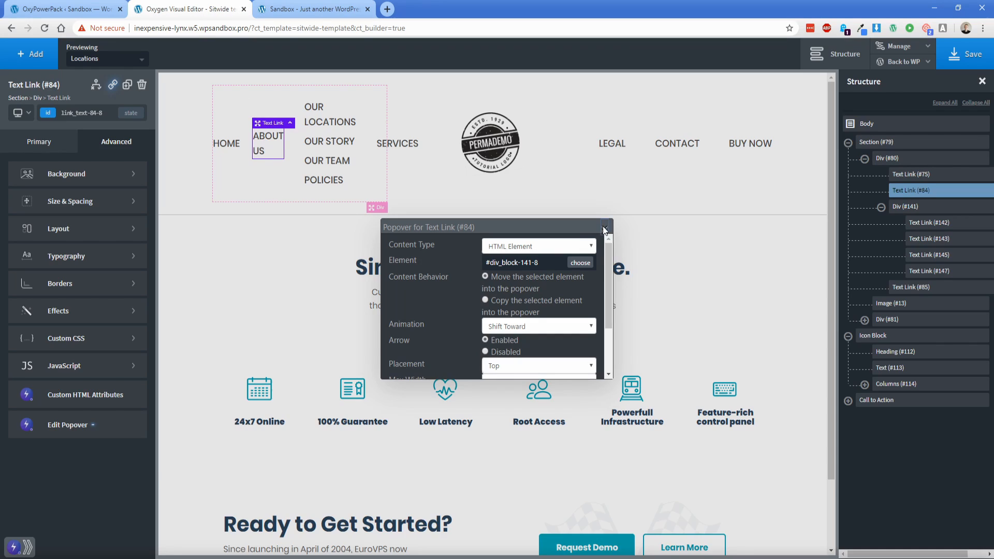
# Replace Text Link #84 with a Text element reading 'ABOUT US' with class header-links.
pyautogui.click(603, 228)
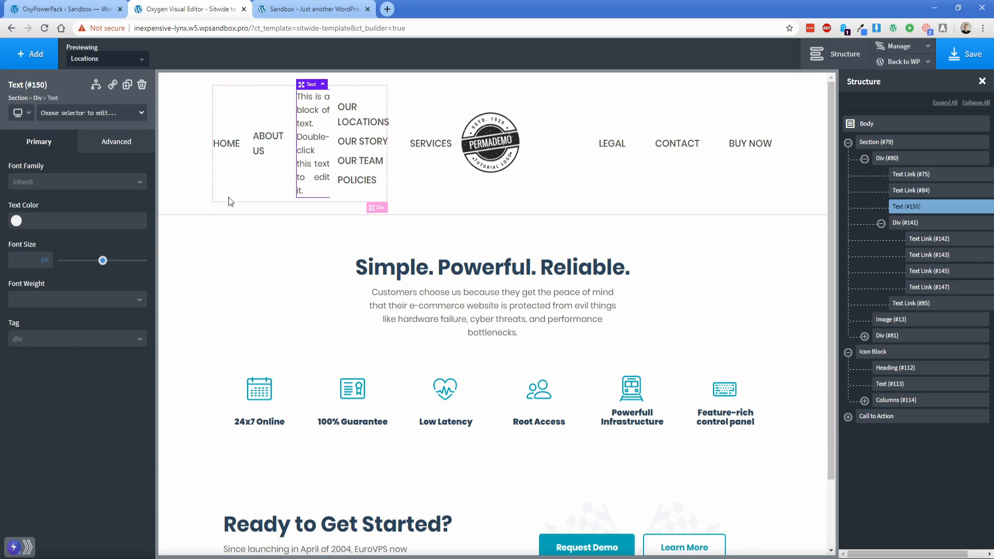
pyautogui.doubleClick(313, 143)
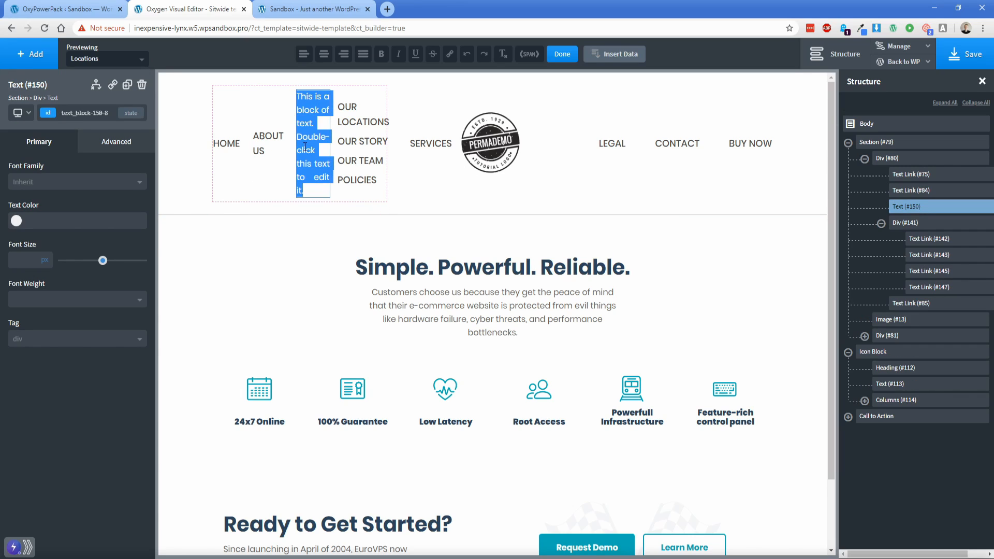
pyautogui.write('ABOUT US')
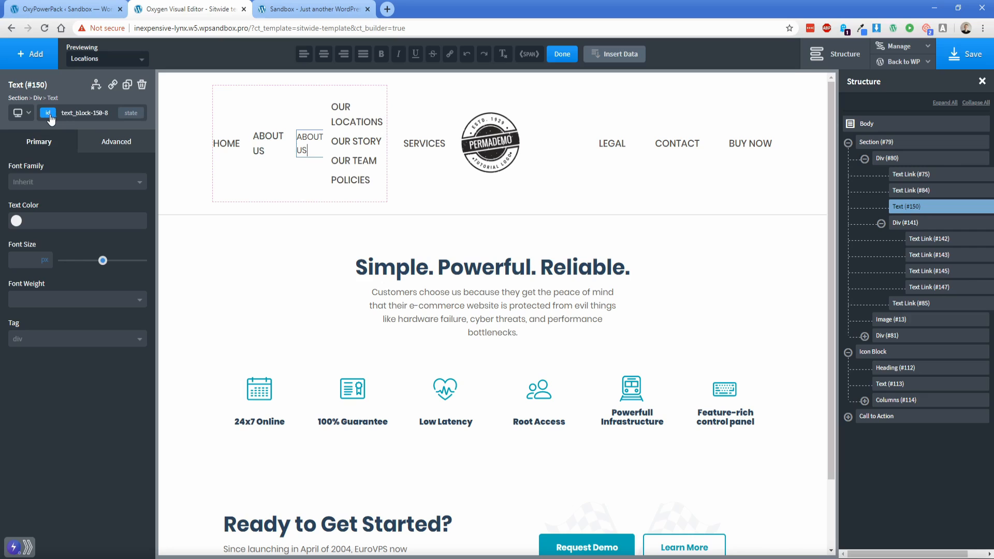
pyautogui.write('header-link')
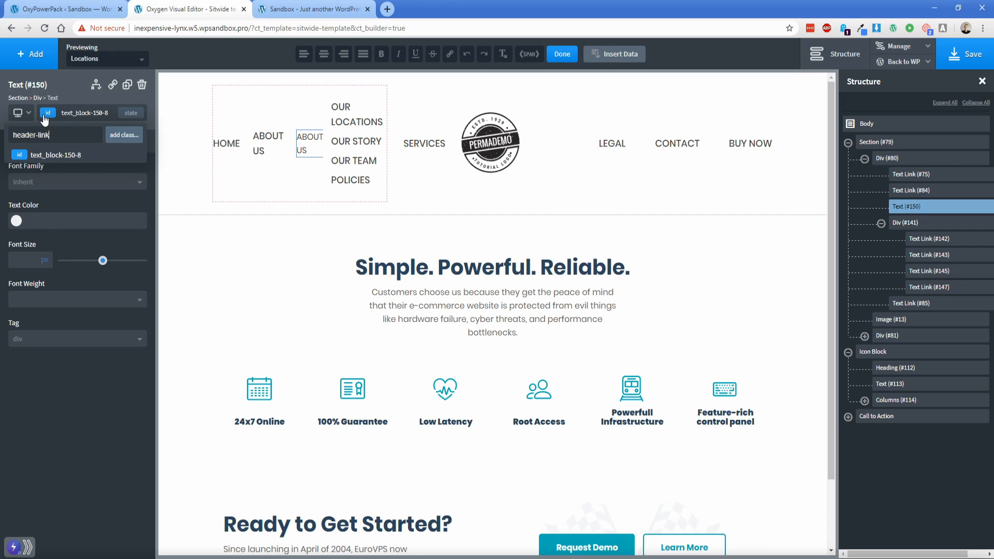
pyautogui.click(268, 139)
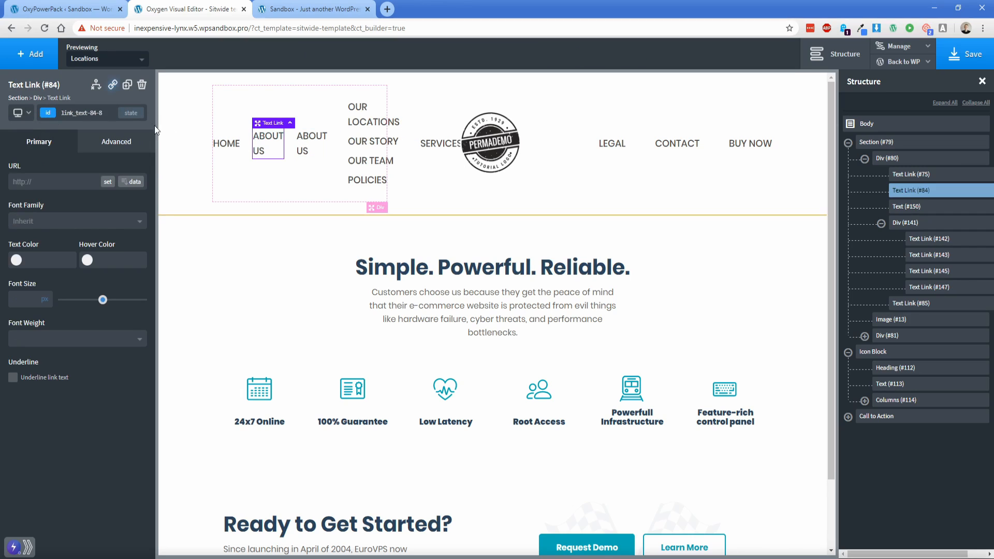
pyautogui.click(141, 85)
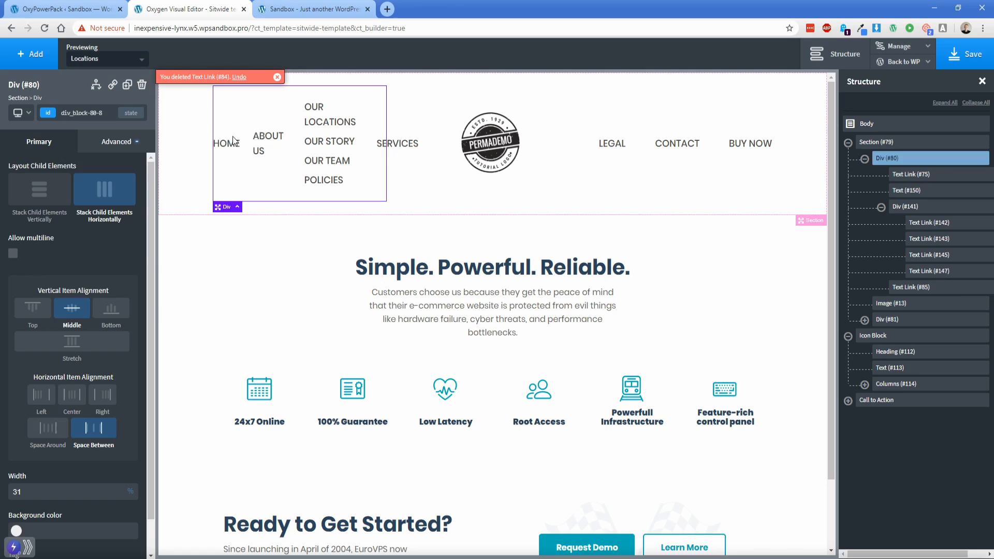
pyautogui.click(268, 143)
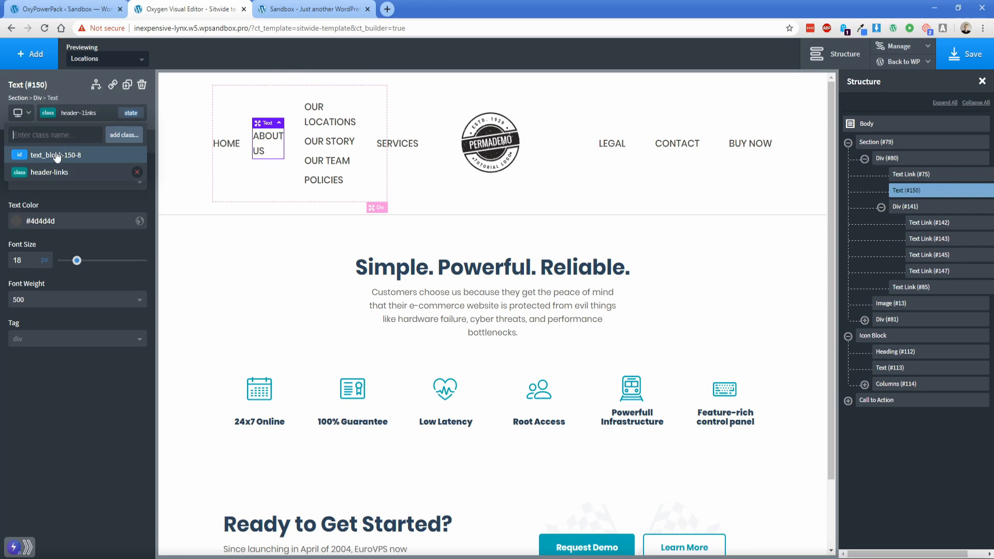
# Create an HTML Element hover popover on Text #150, save it, and reload the mobile preview.
pyautogui.click(116, 141)
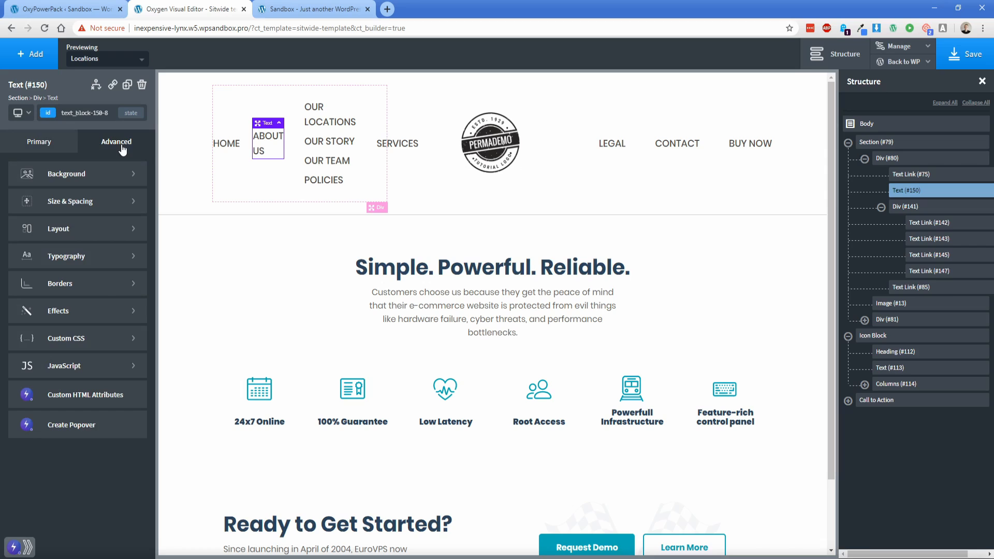
pyautogui.click(71, 425)
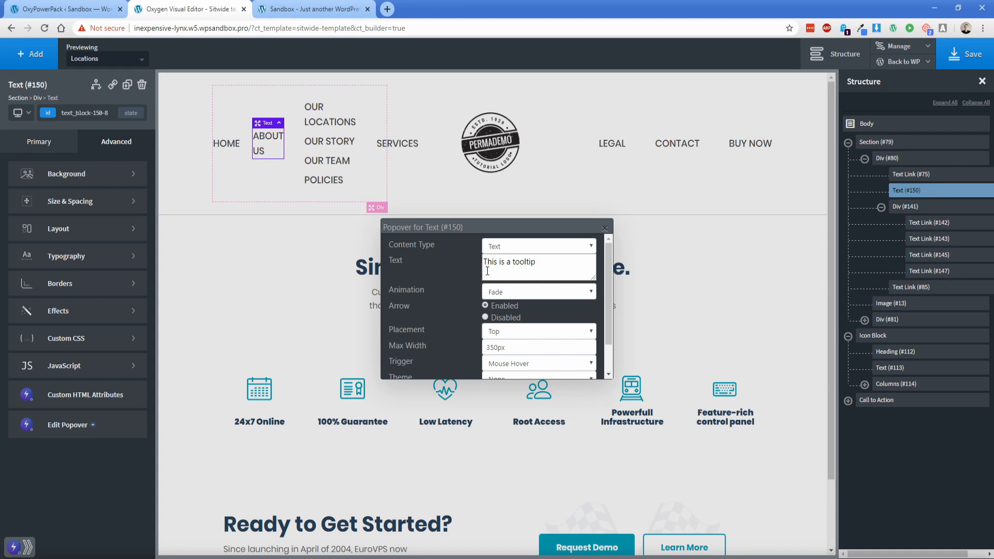
pyautogui.click(537, 246)
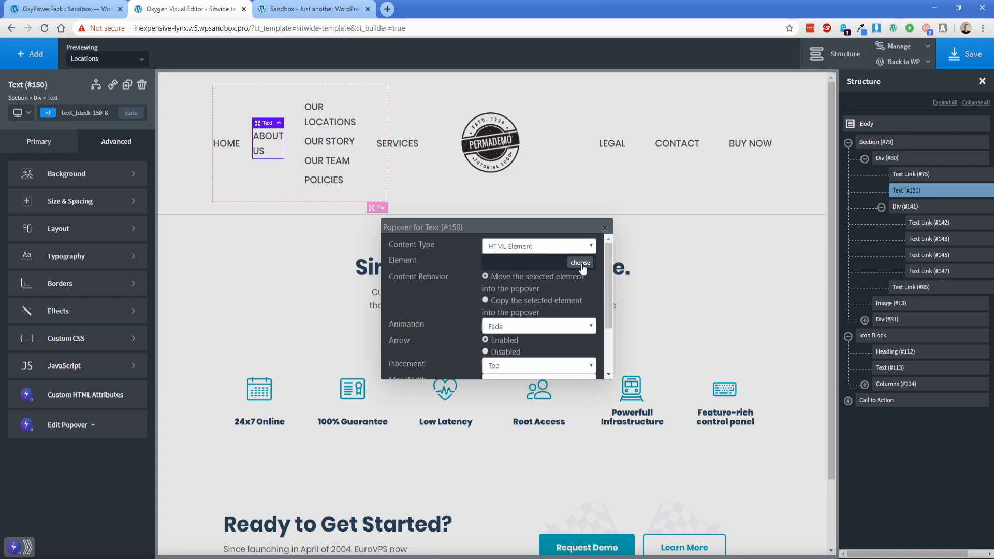
pyautogui.scroll(-3)
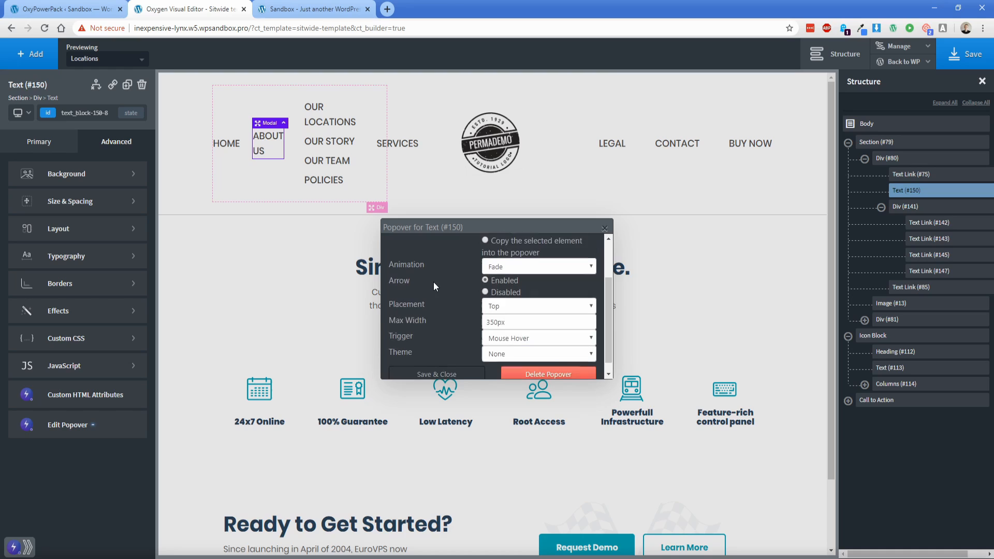
pyautogui.click(538, 354)
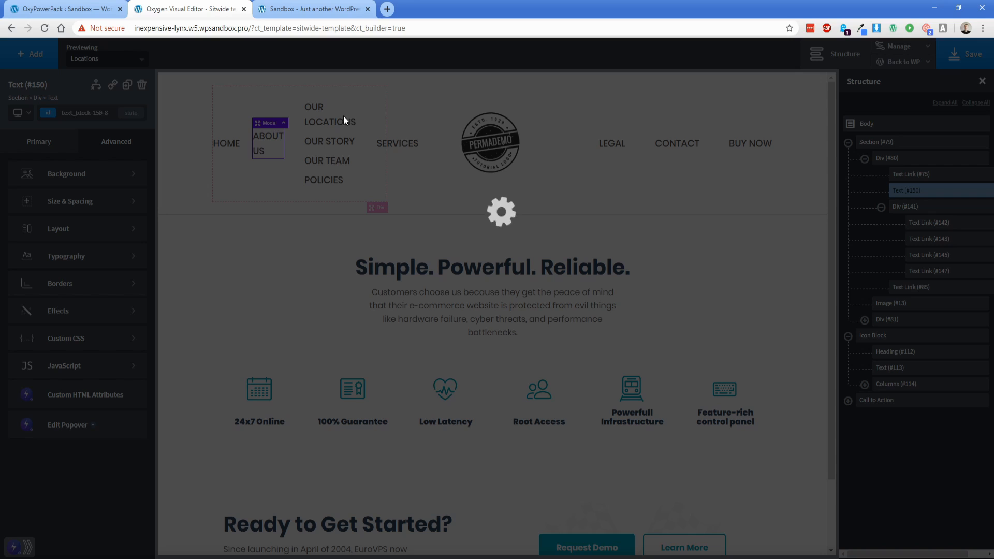
pyautogui.click(310, 9)
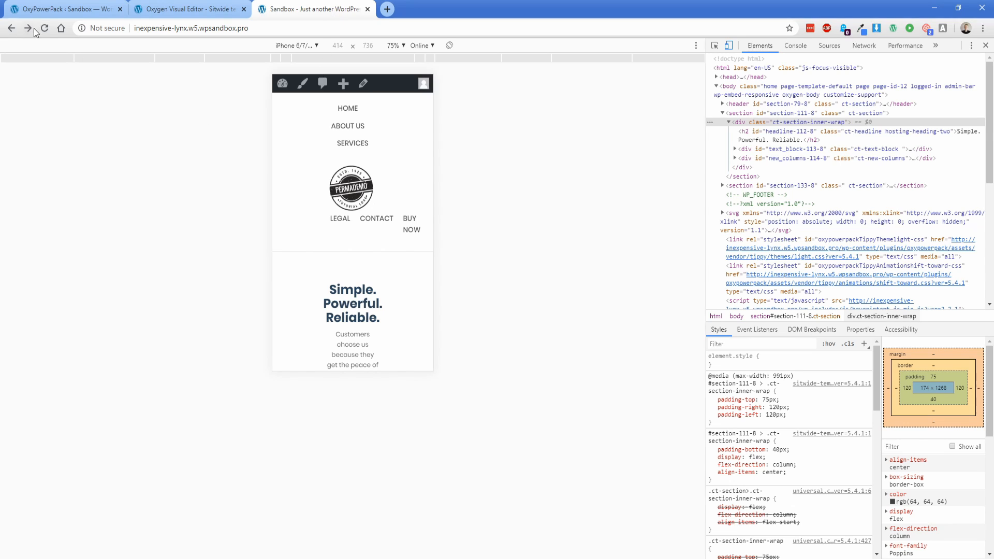